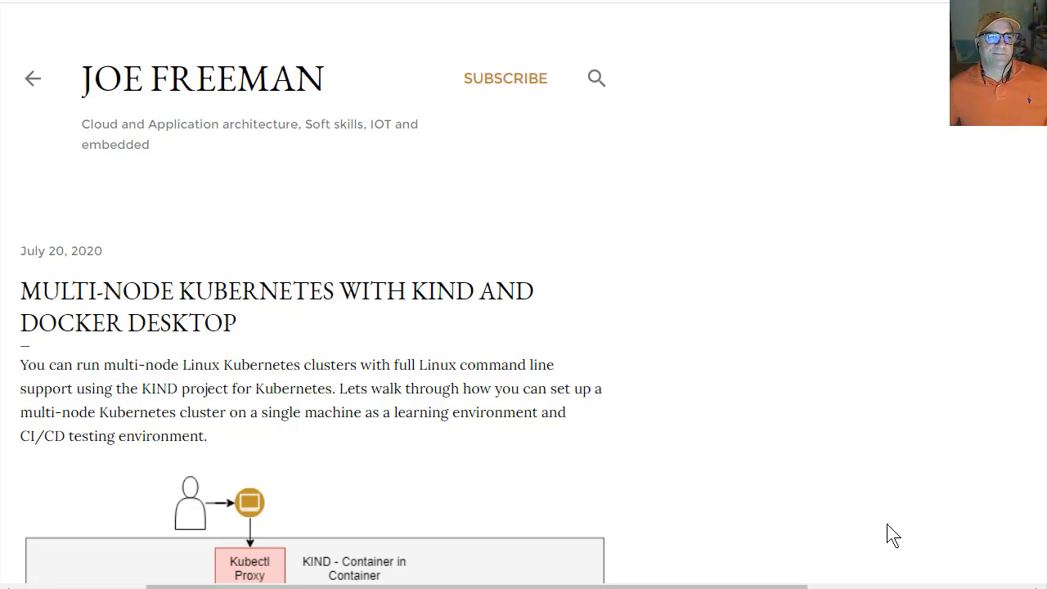
{"action": "mouse_move", "coordinate": [802, 568]}
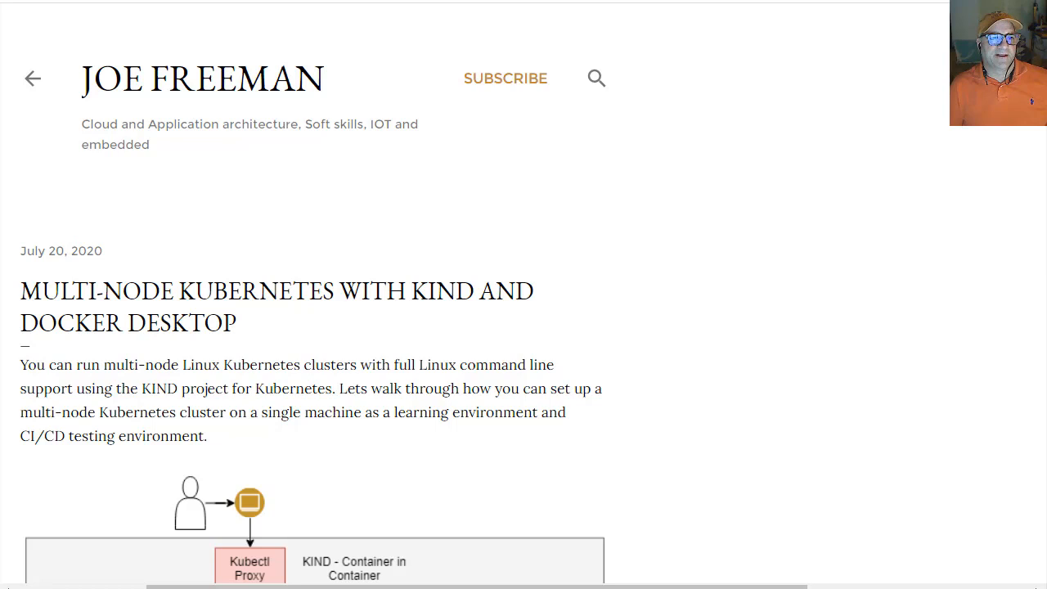
{"action": "mouse_move", "coordinate": [97, 481]}
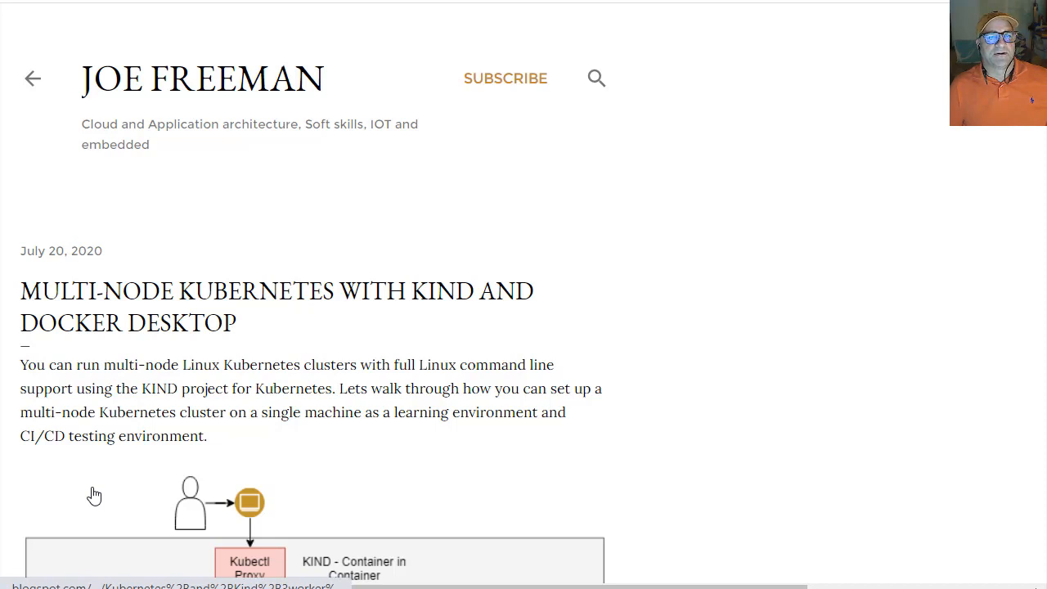
Scroll the Joe Freeman post down until the KIND architecture diagram shows
{"action": "scroll", "scroll_direction": "down", "scroll_amount": 3}
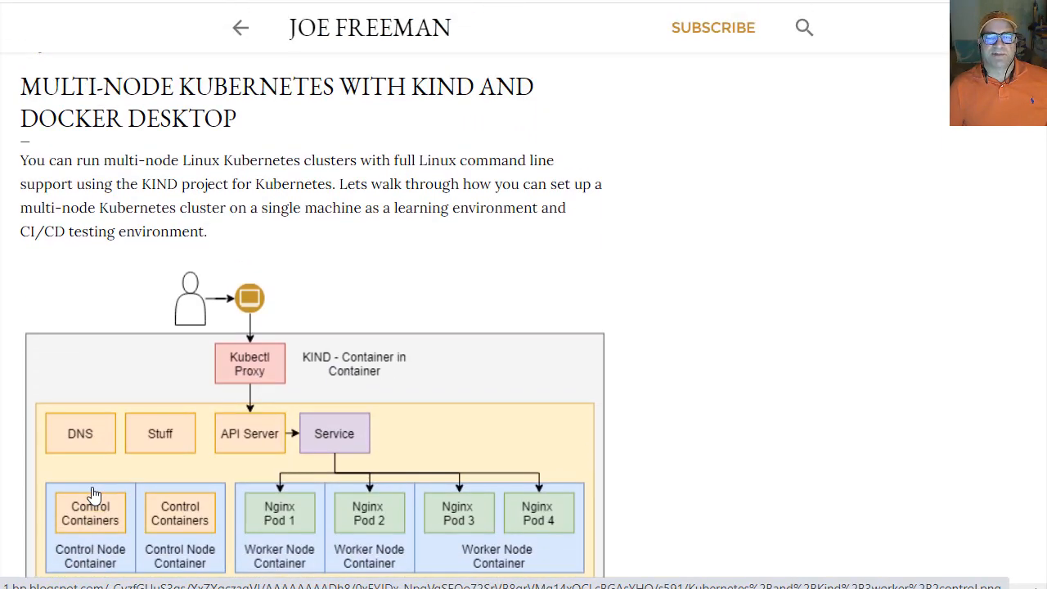
{"action": "mouse_move", "coordinate": [982, 225]}
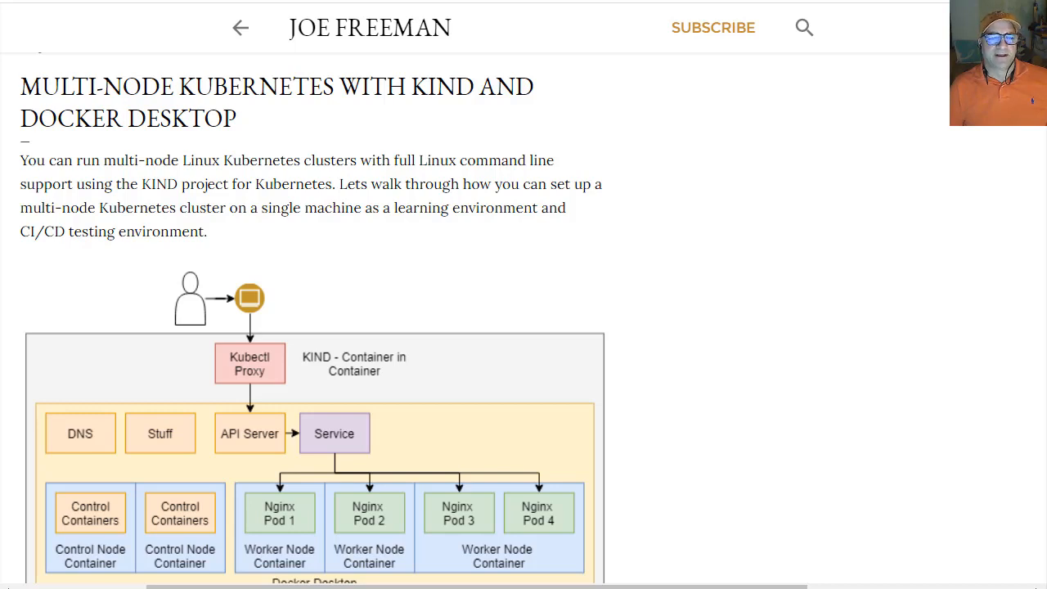
{"action": "mouse_move", "coordinate": [127, 272]}
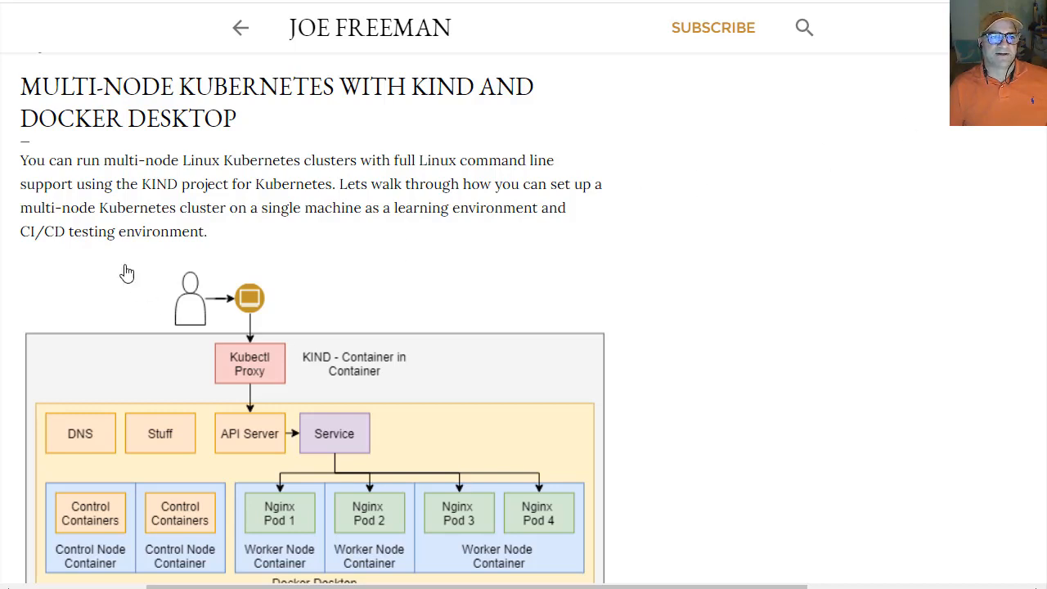
{"action": "mouse_move", "coordinate": [131, 152]}
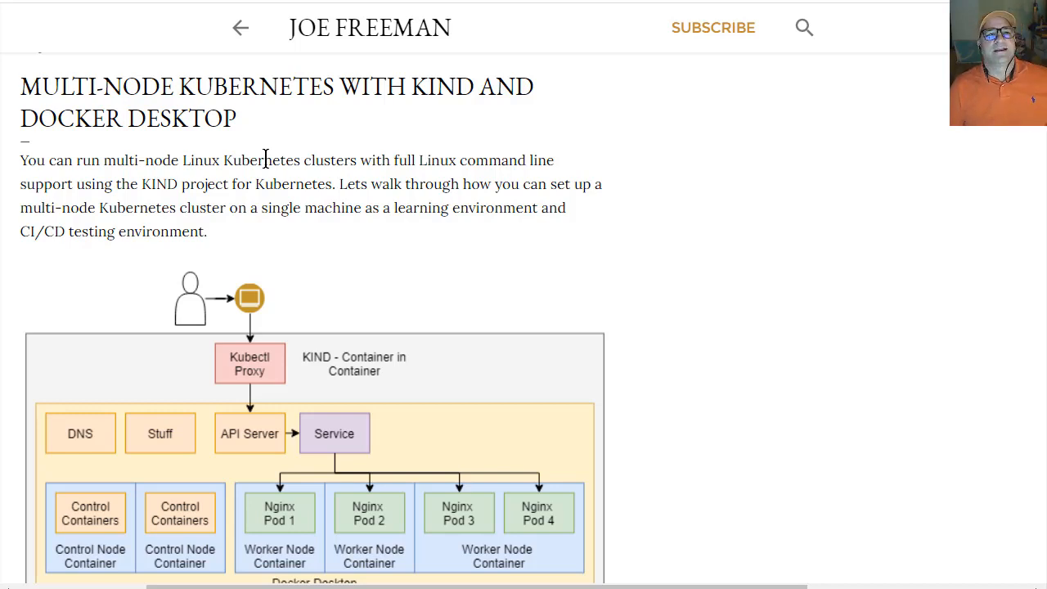
{"action": "mouse_move", "coordinate": [630, 202]}
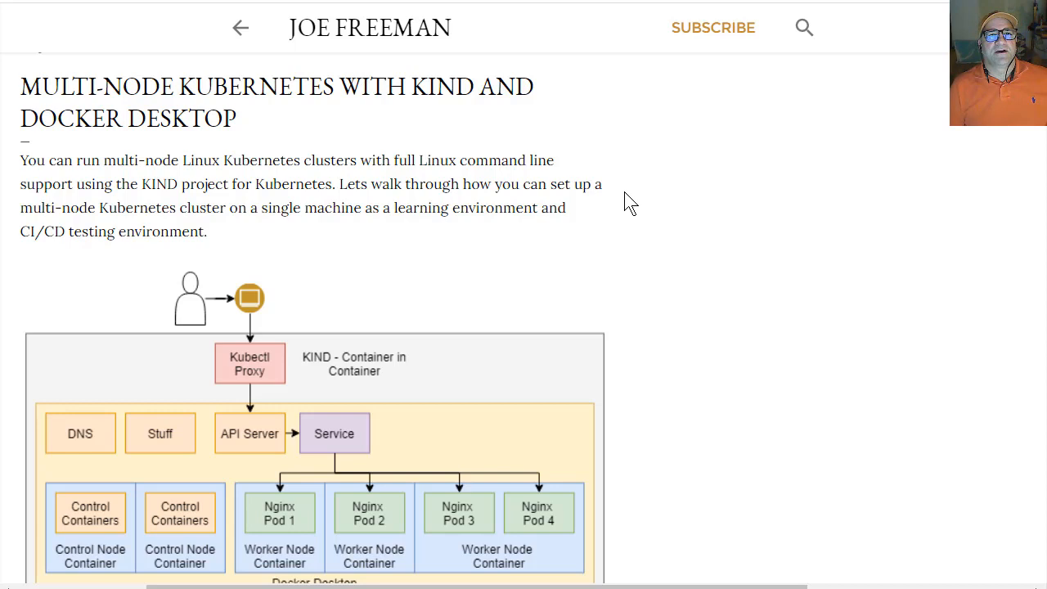
{"action": "mouse_move", "coordinate": [876, 232]}
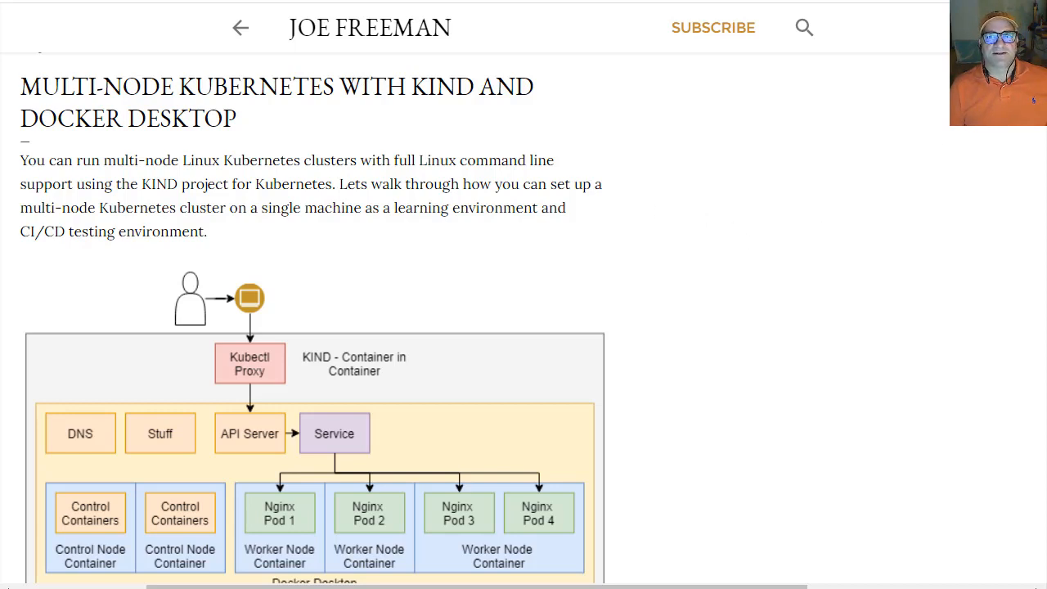
Scroll past the full diagram to the Windows 10 - WSL2 - Docker section
{"action": "scroll", "scroll_direction": "down", "scroll_amount": 3}
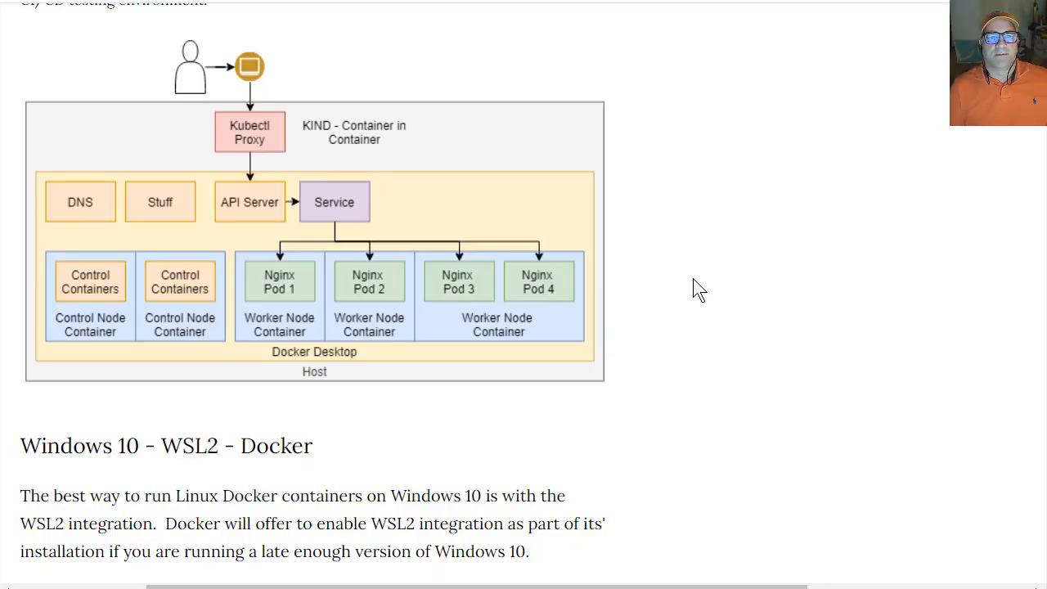
Scroll down to the Install, Enable and Verify section with the cluster-info check
{"action": "scroll", "scroll_direction": "down", "scroll_amount": 3}
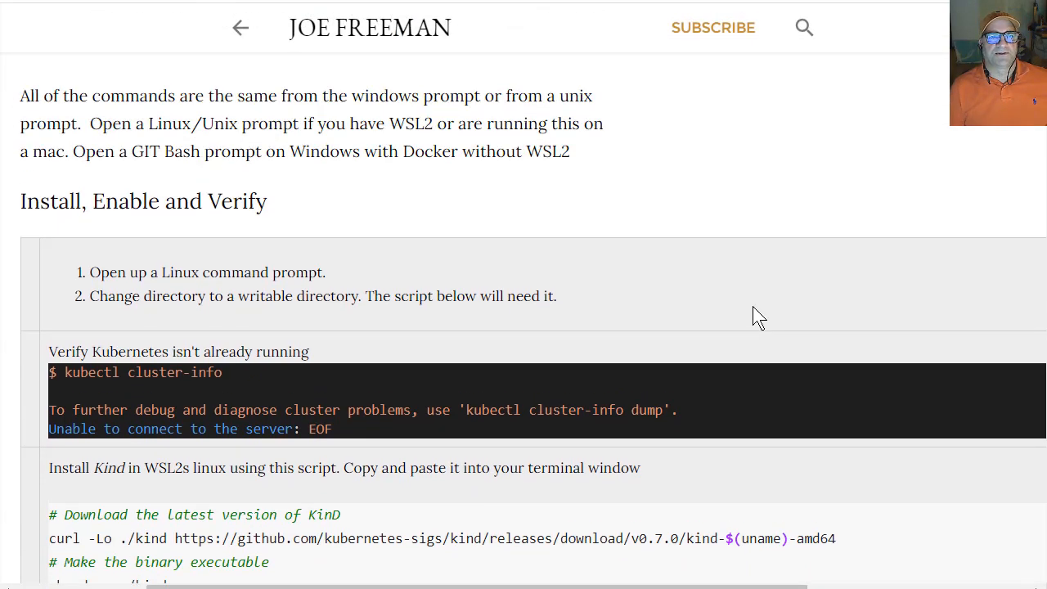
{"action": "scroll", "scroll_direction": "down", "scroll_amount": 3}
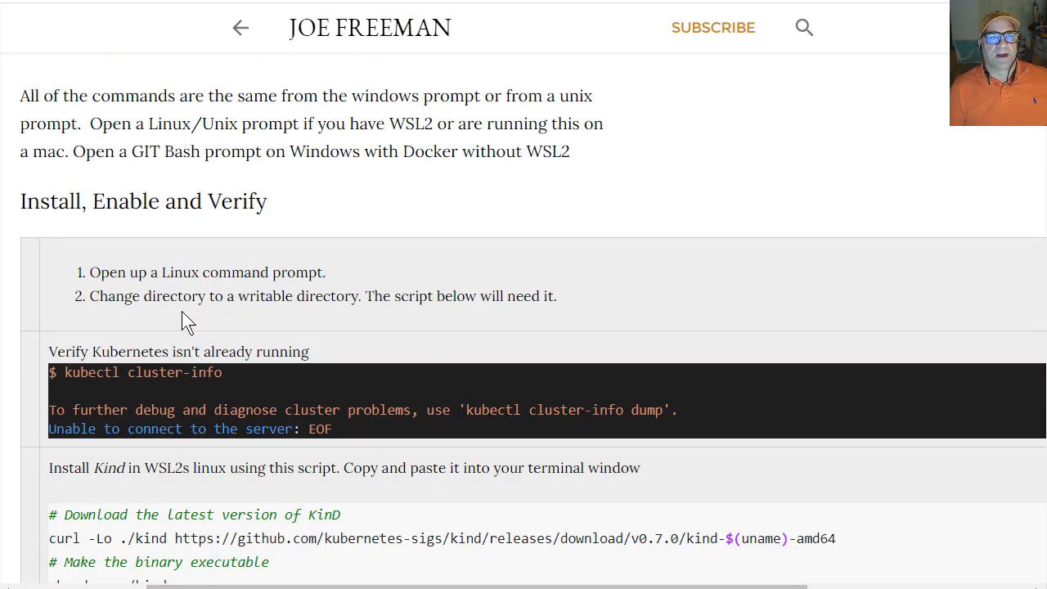
{"action": "mouse_move", "coordinate": [405, 217]}
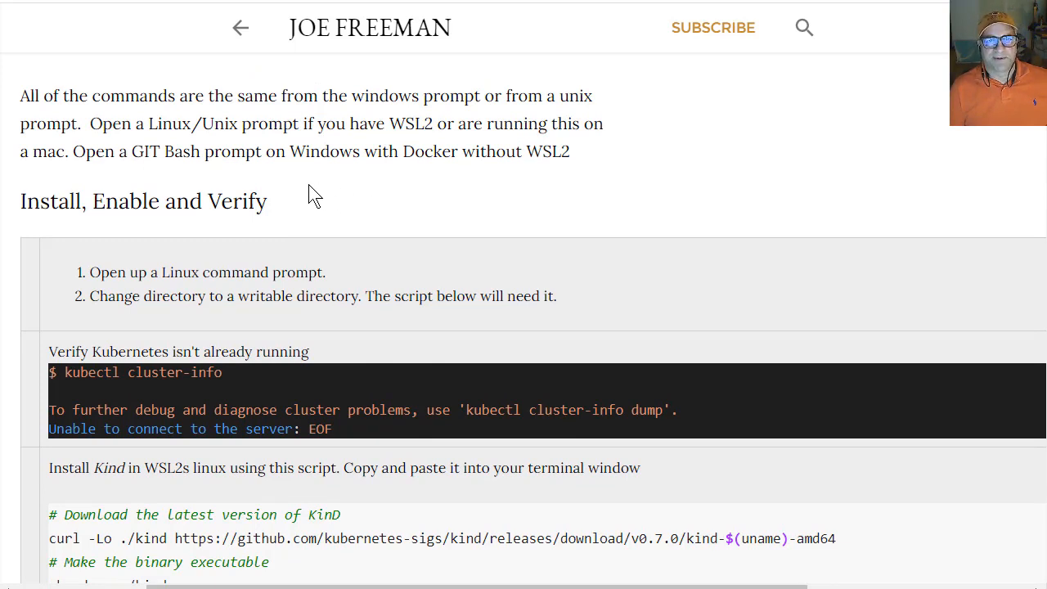
{"action": "mouse_move", "coordinate": [388, 195]}
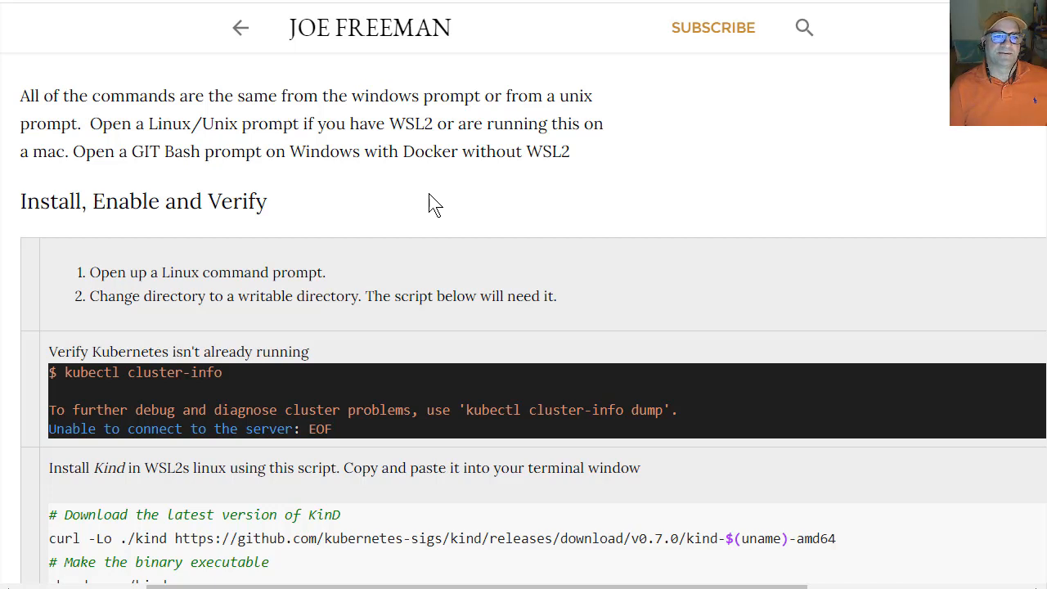
{"action": "mouse_move", "coordinate": [424, 206]}
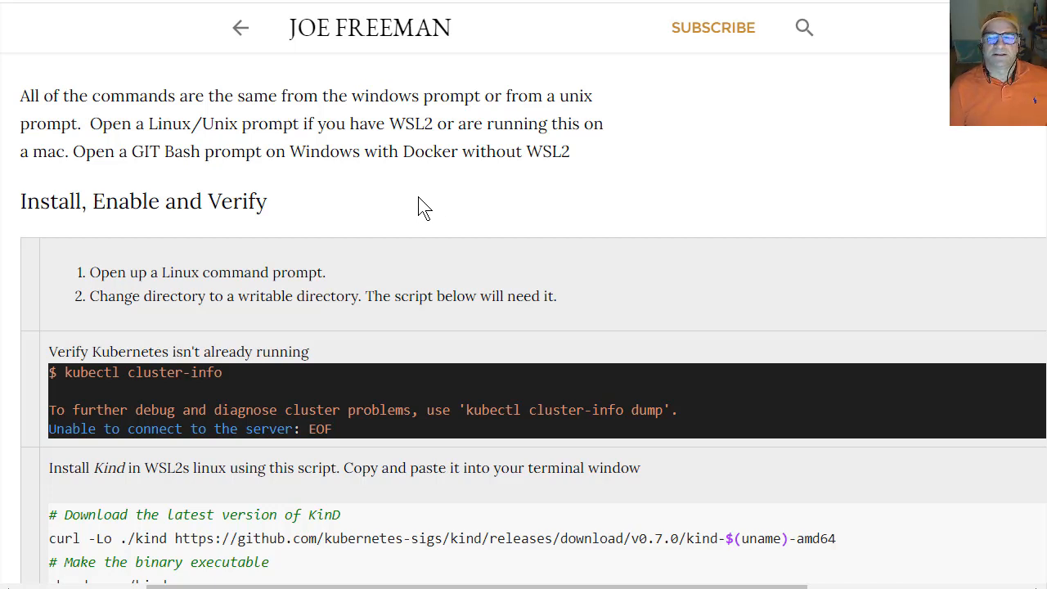
{"action": "mouse_move", "coordinate": [386, 200]}
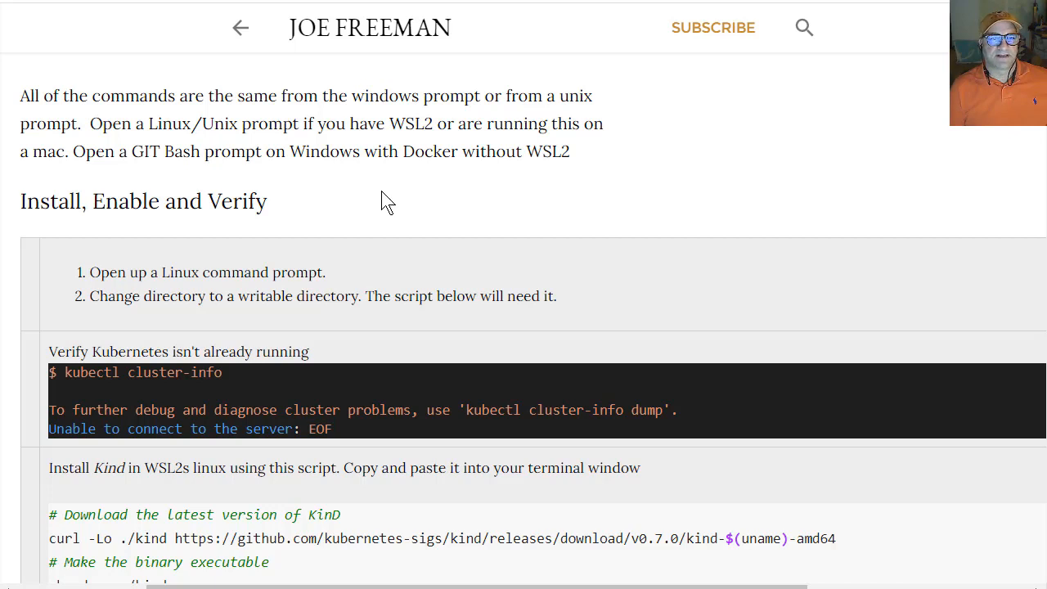
{"action": "mouse_move", "coordinate": [325, 249]}
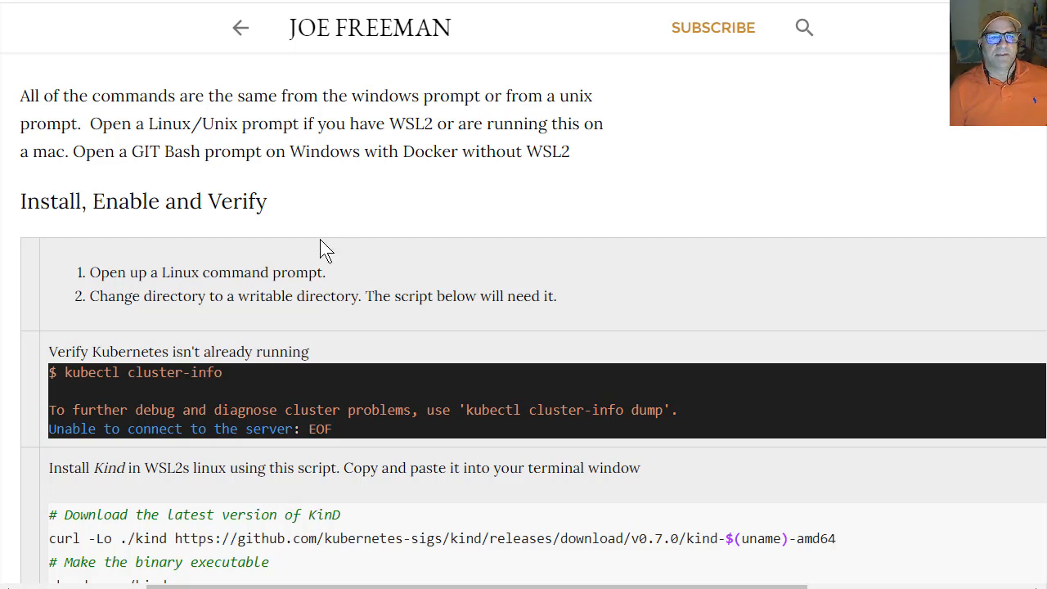
{"action": "mouse_move", "coordinate": [270, 286]}
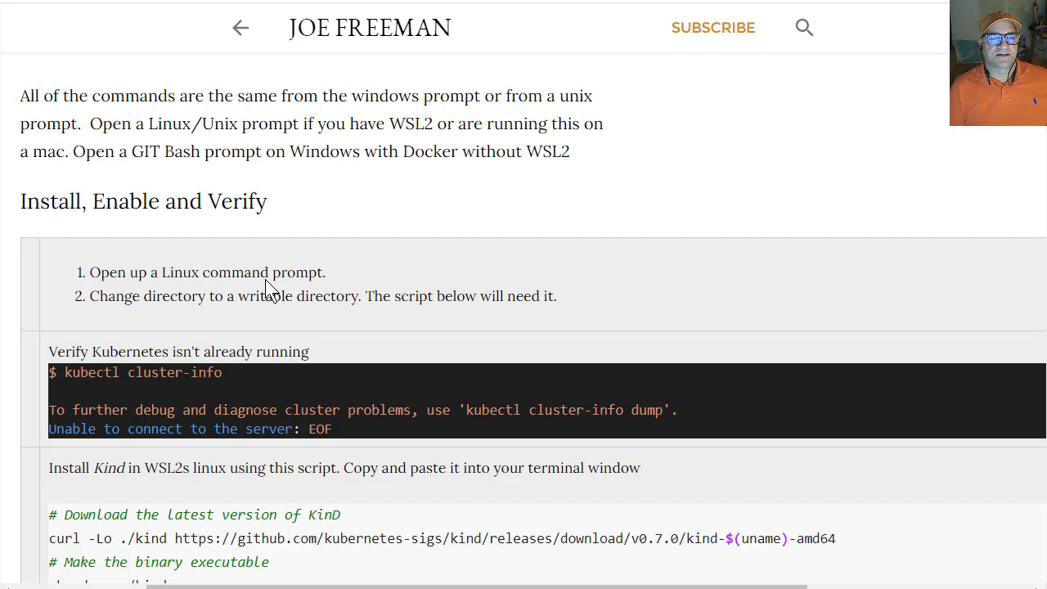
{"action": "mouse_move", "coordinate": [276, 295]}
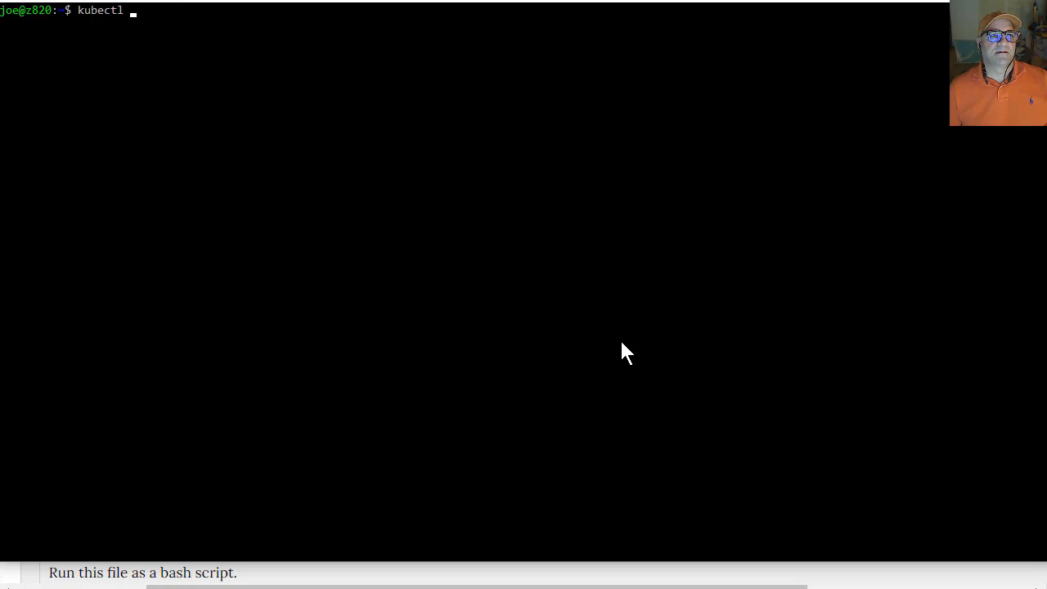
Run kubectl cluster-info and see the refused connection to localhost:8080
{"action": "type", "text": "cluster-info"}
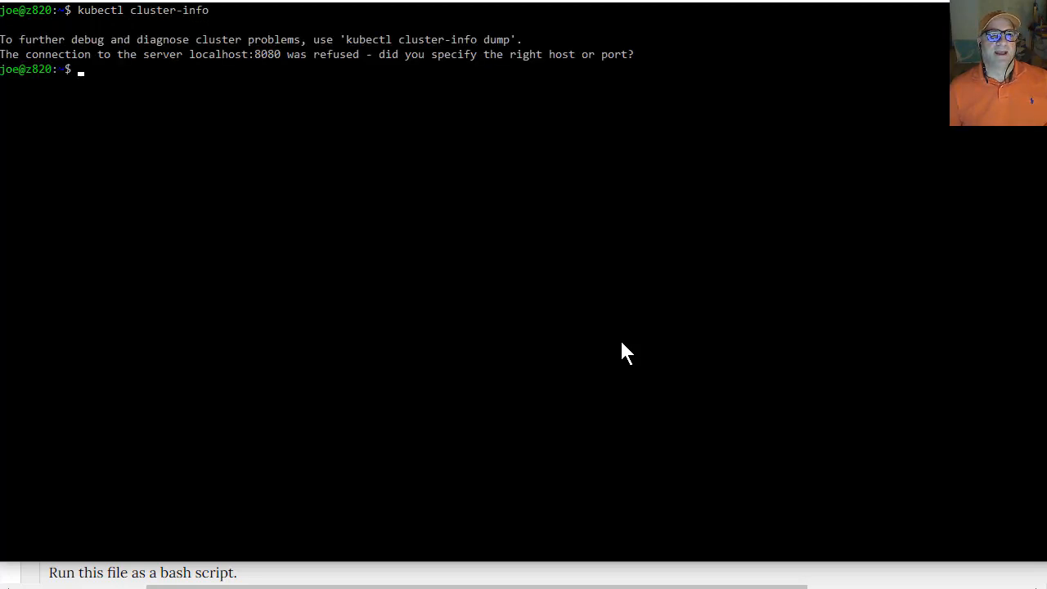
{"action": "mouse_move", "coordinate": [241, 147]}
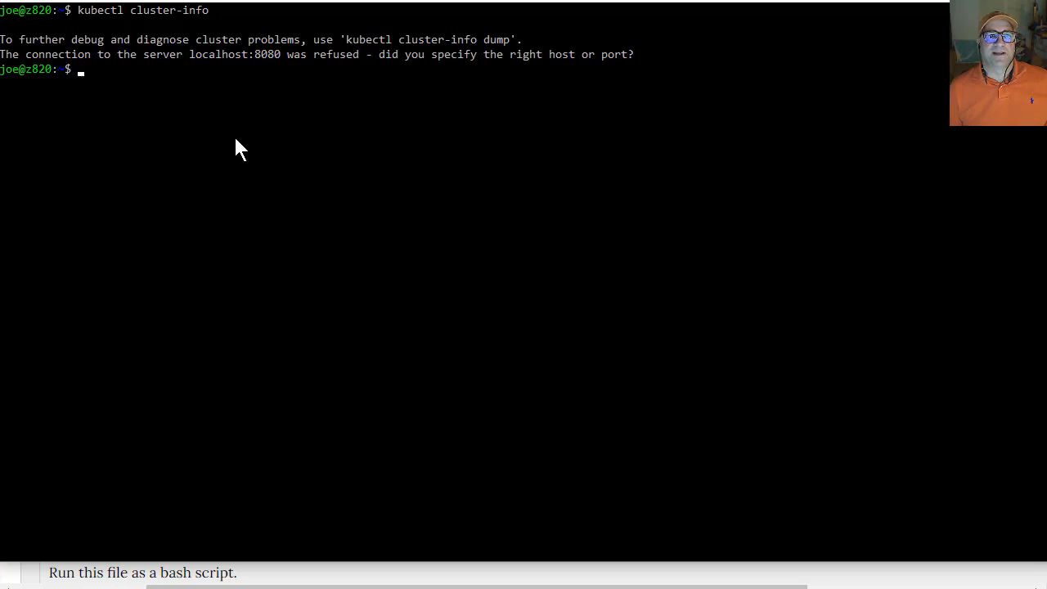
{"action": "mouse_move", "coordinate": [180, 61]}
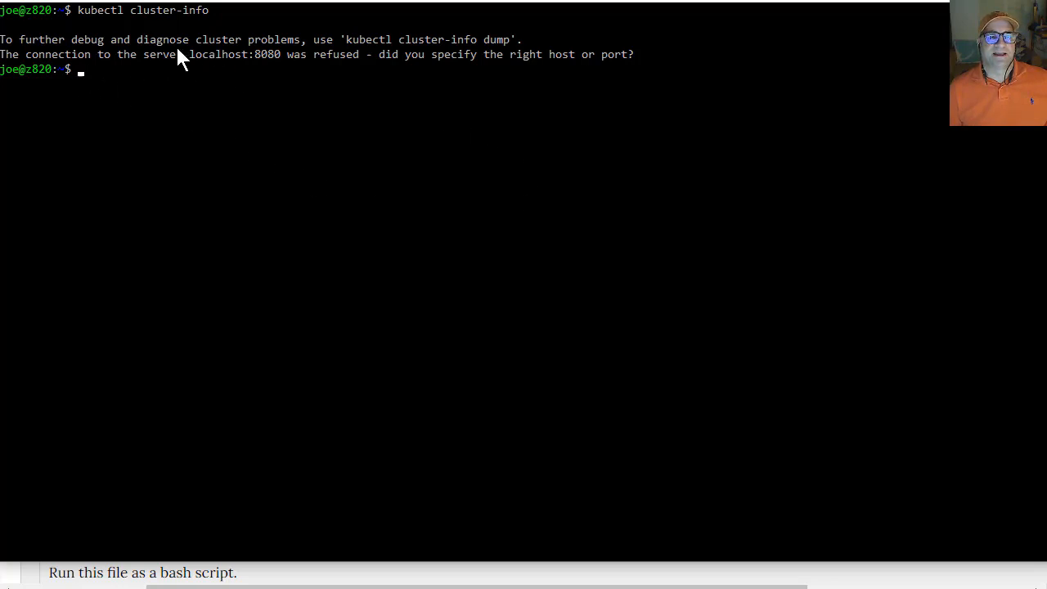
{"action": "mouse_move", "coordinate": [258, 78]}
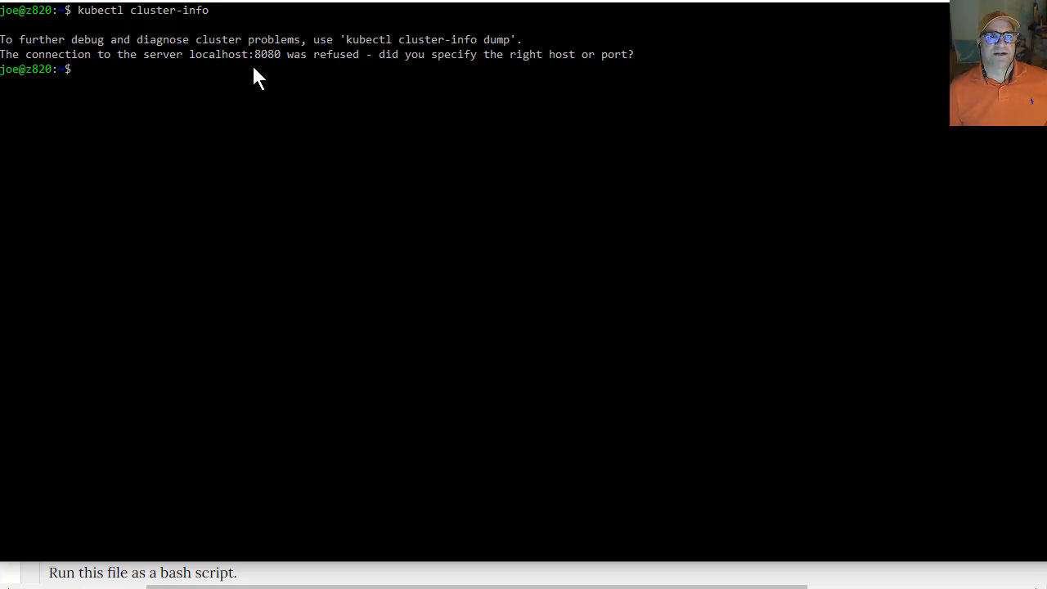
{"action": "mouse_move", "coordinate": [274, 216]}
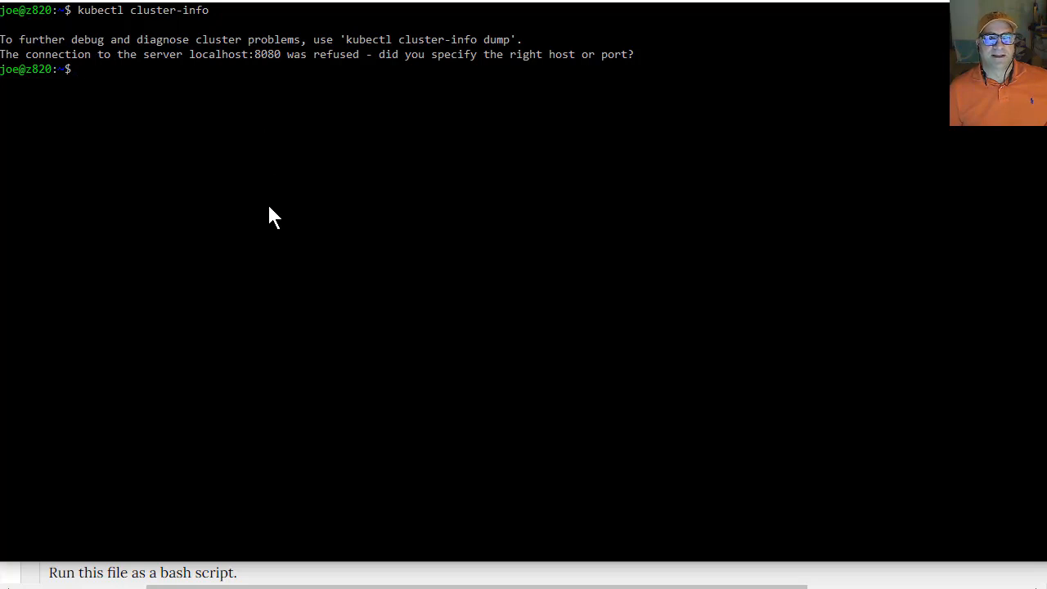
{"action": "mouse_move", "coordinate": [298, 242]}
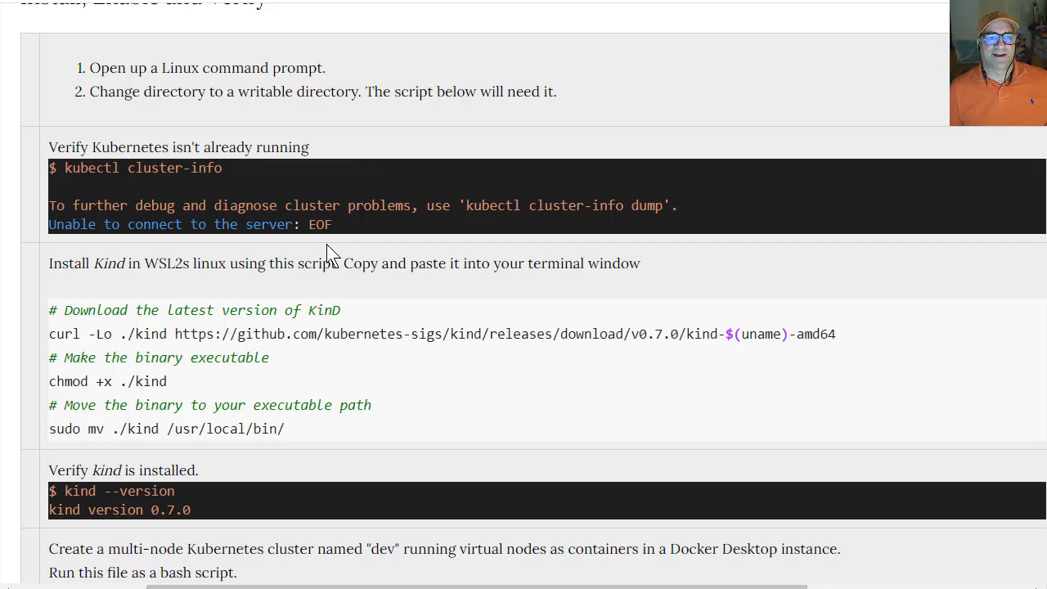
{"action": "mouse_move", "coordinate": [347, 385]}
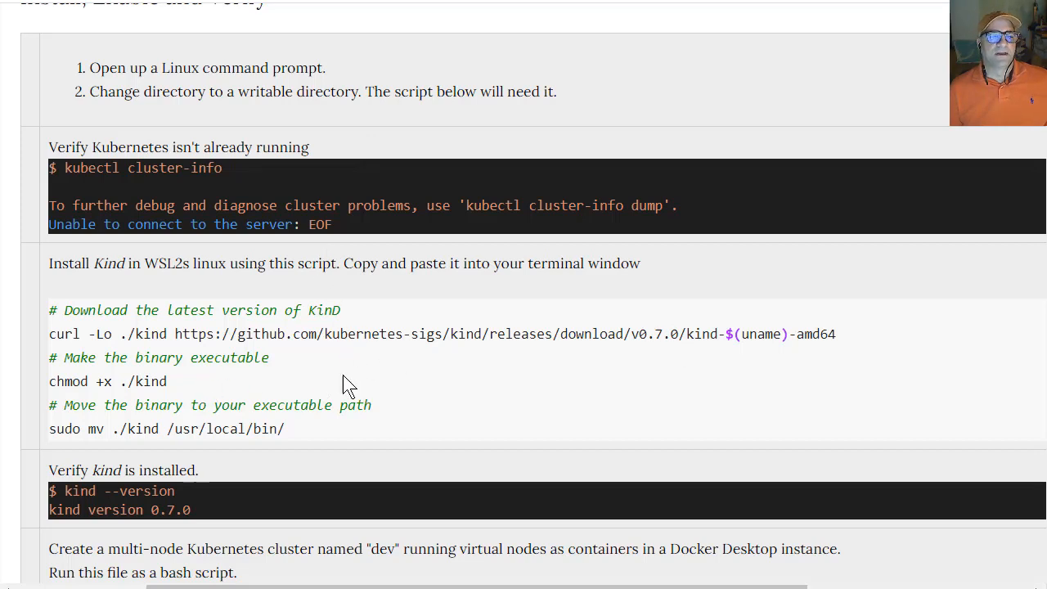
Scroll through the KIND install script, kind --version check and cluster config
{"action": "scroll", "scroll_direction": "down", "scroll_amount": 3}
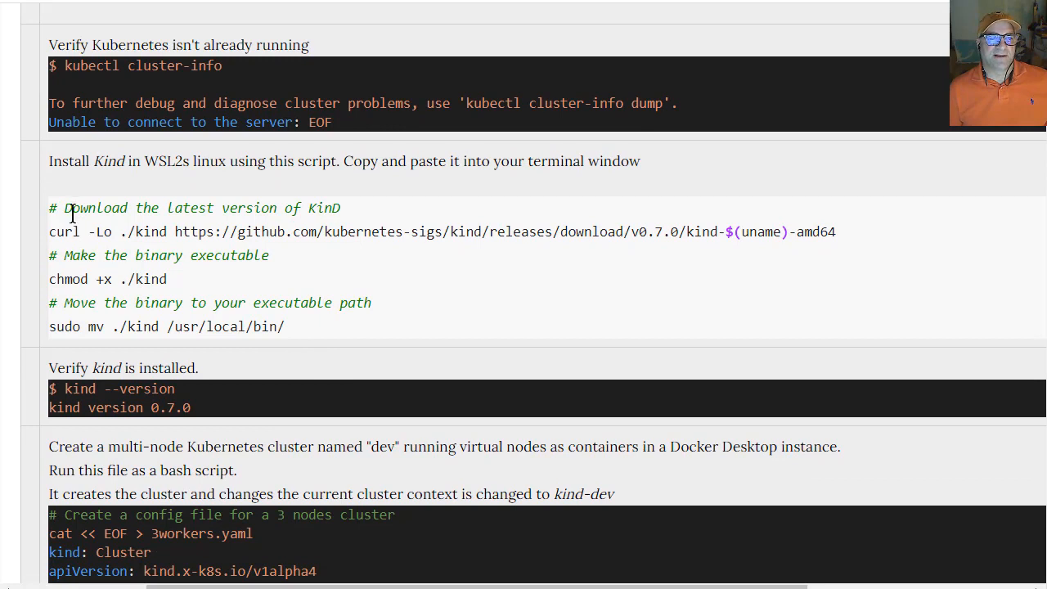
{"action": "mouse_move", "coordinate": [209, 242]}
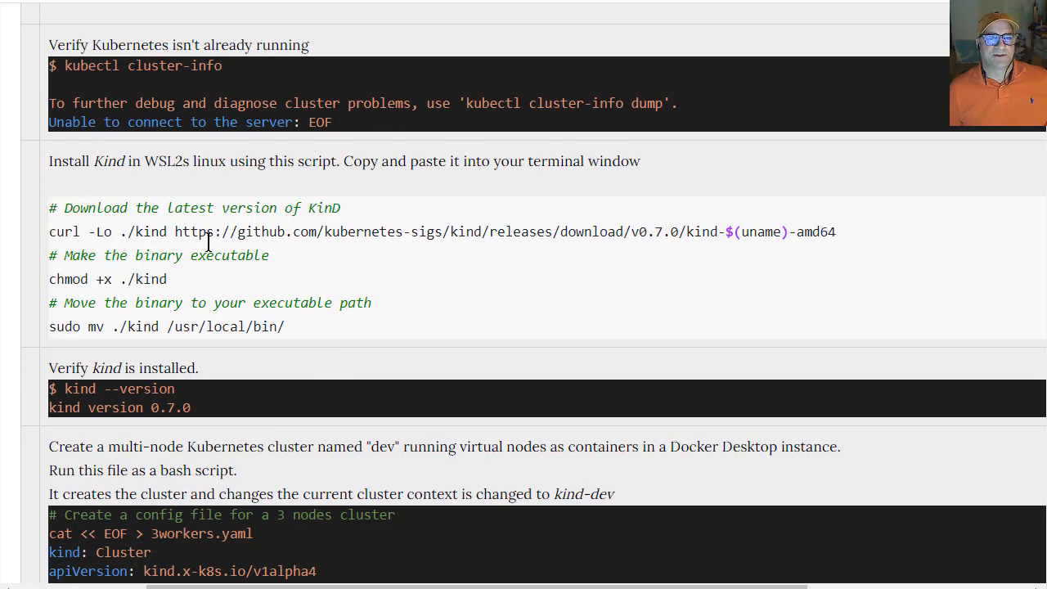
{"action": "mouse_move", "coordinate": [644, 237]}
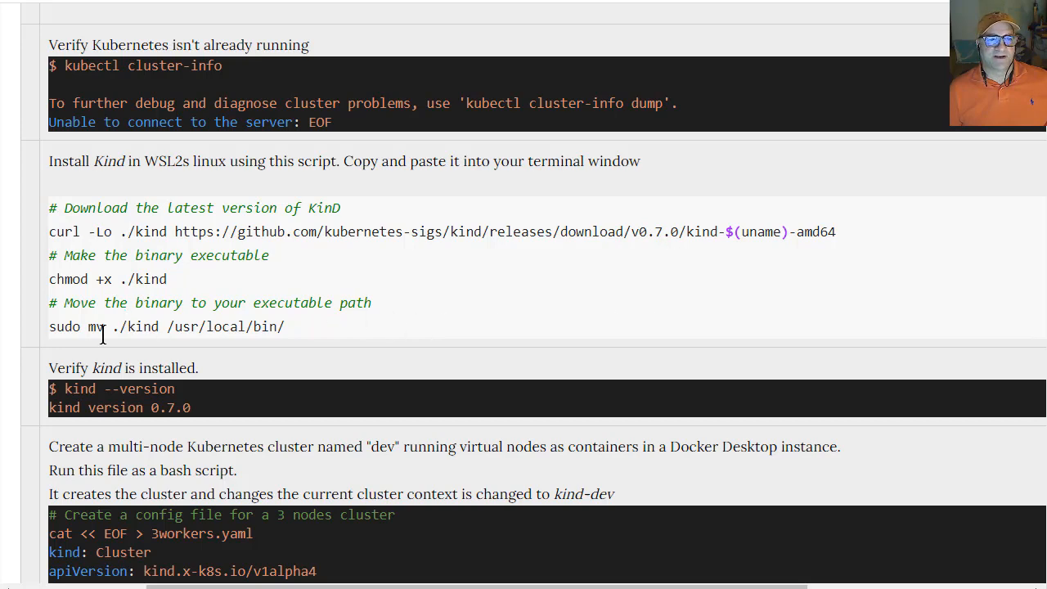
{"action": "scroll", "scroll_direction": "down", "scroll_amount": 3}
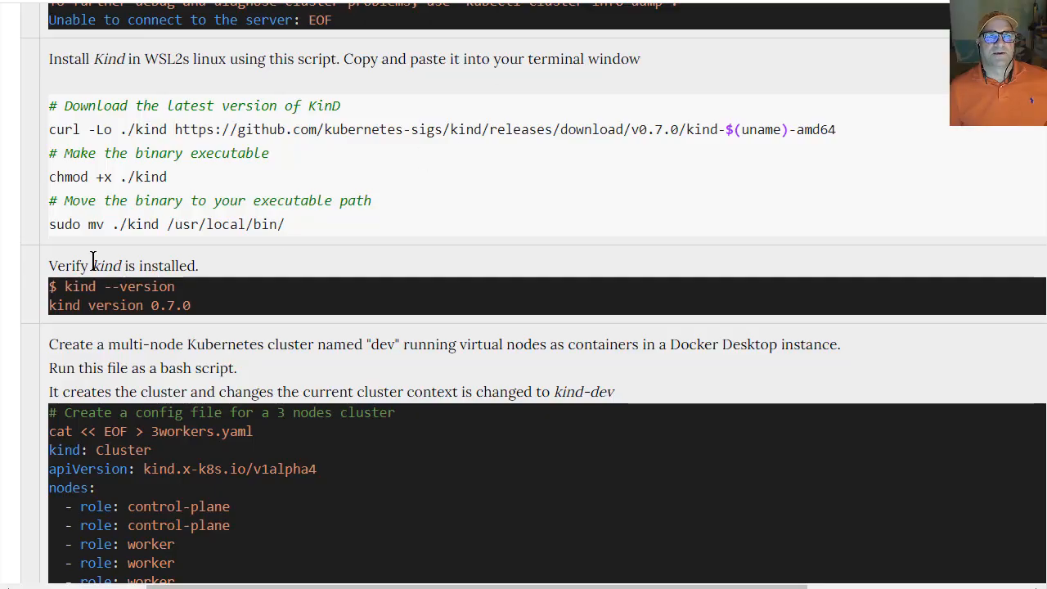
{"action": "mouse_move", "coordinate": [752, 274]}
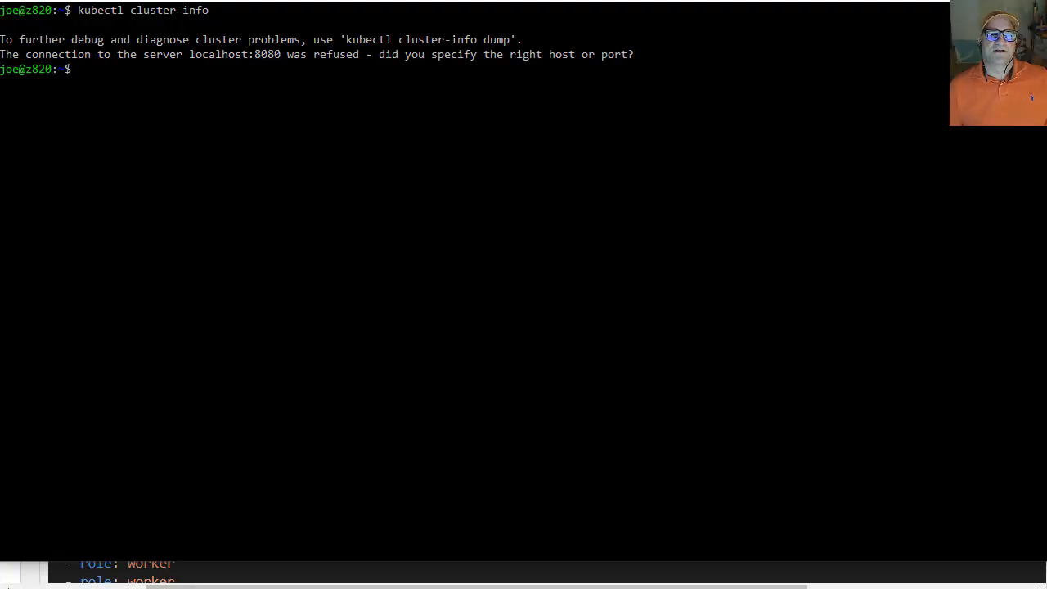
Start checking the installed kind version with kind --version
{"action": "type", "text": "kind --ver"}
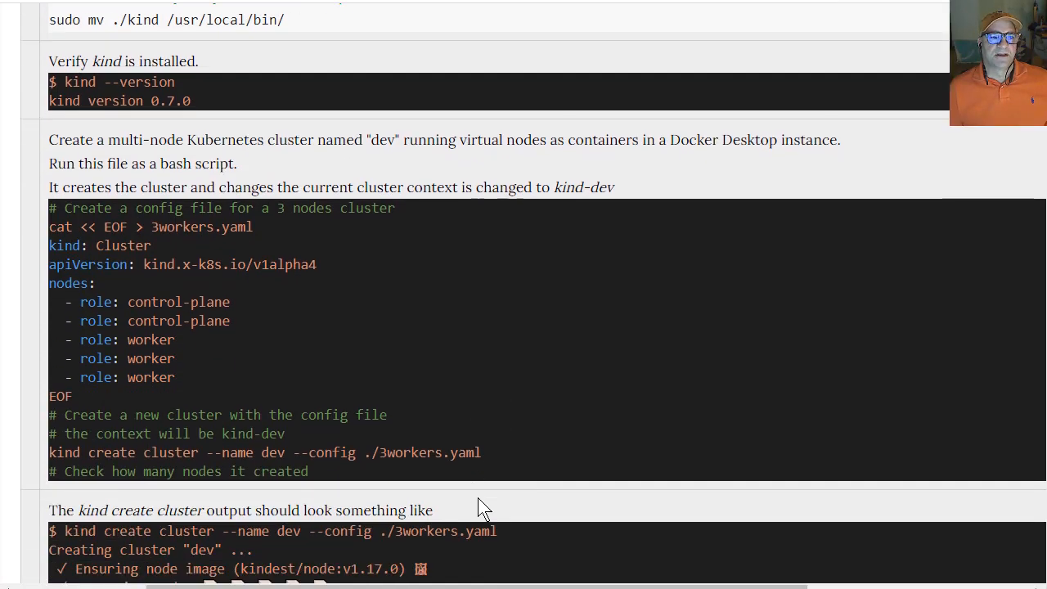
{"action": "mouse_move", "coordinate": [180, 408]}
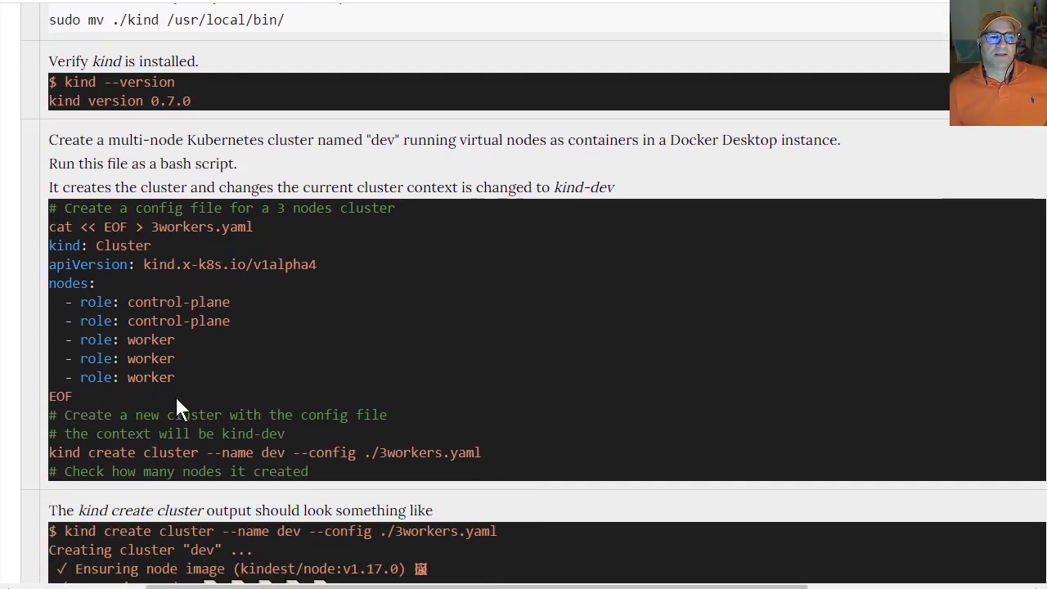
{"action": "mouse_move", "coordinate": [303, 442]}
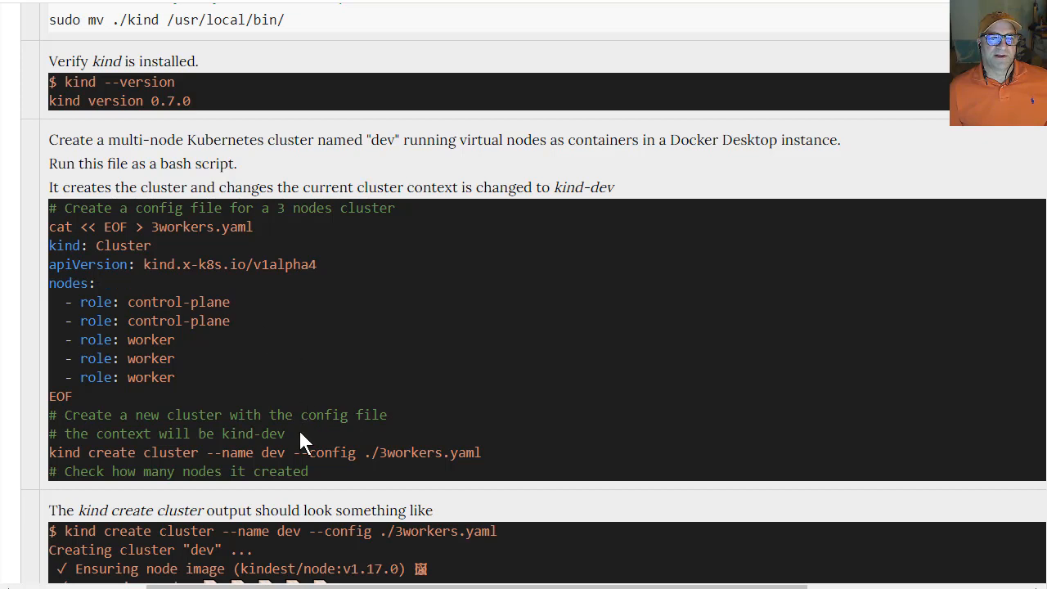
{"action": "mouse_move", "coordinate": [72, 488]}
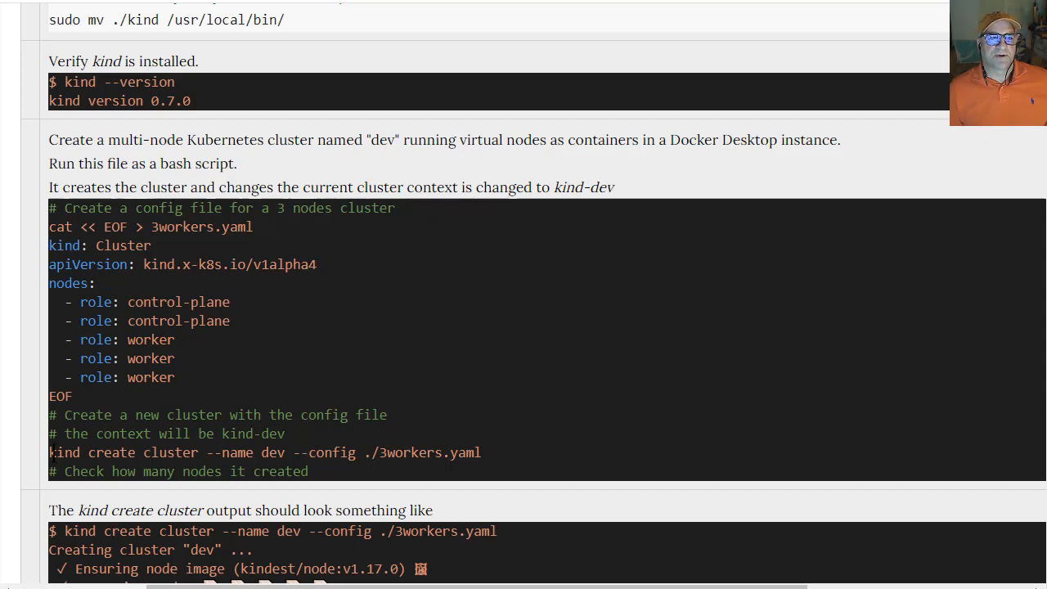
Select 'kind create cluster --name dev --config ./3workers.yaml' in the blog's code block
{"action": "left_click_drag", "start_coordinate": [165, 434], "coordinate": [286, 434]}
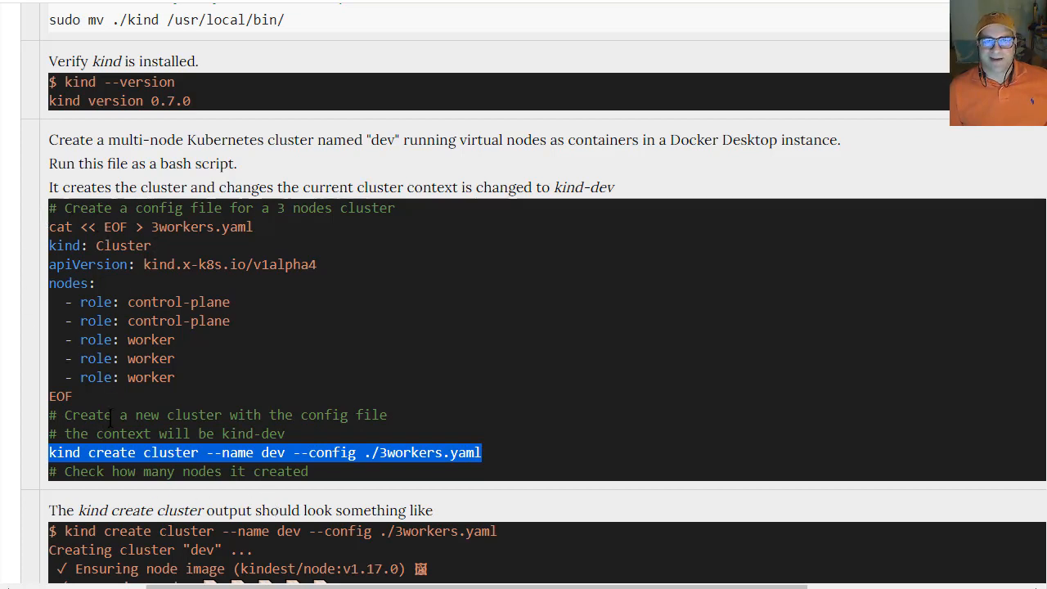
{"action": "mouse_move", "coordinate": [146, 377]}
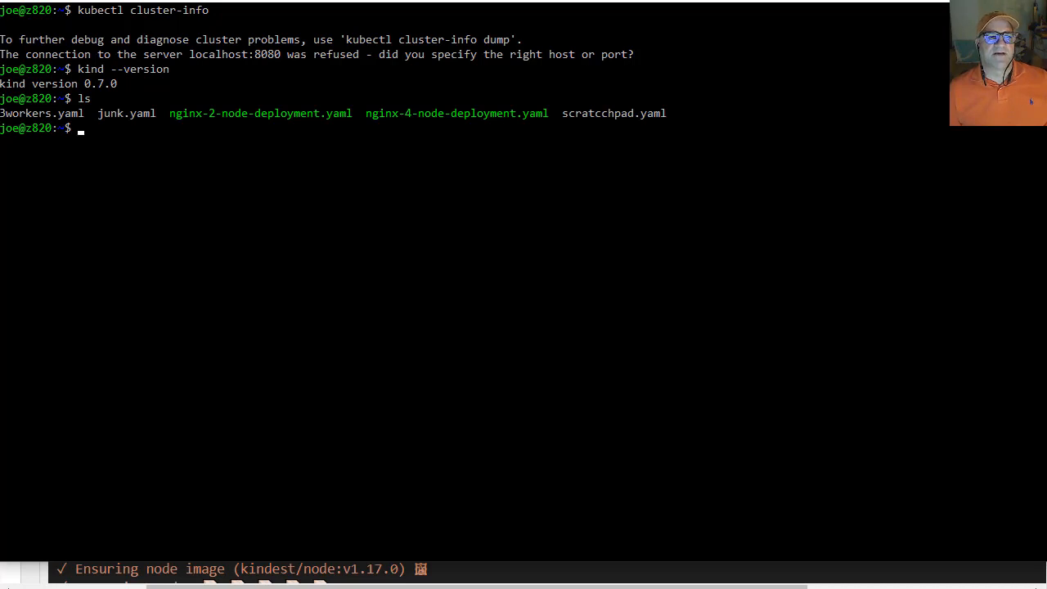
Display 3workers.yaml, then create the dev cluster with kind from that config
{"action": "type", "text": "cat 3"}
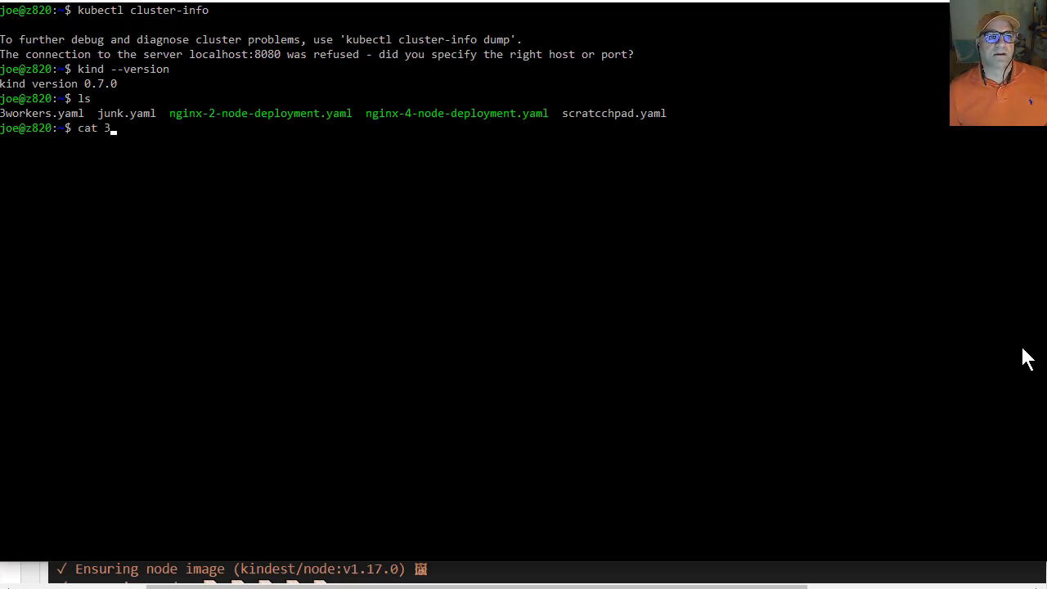
{"action": "key", "text": "Return"}
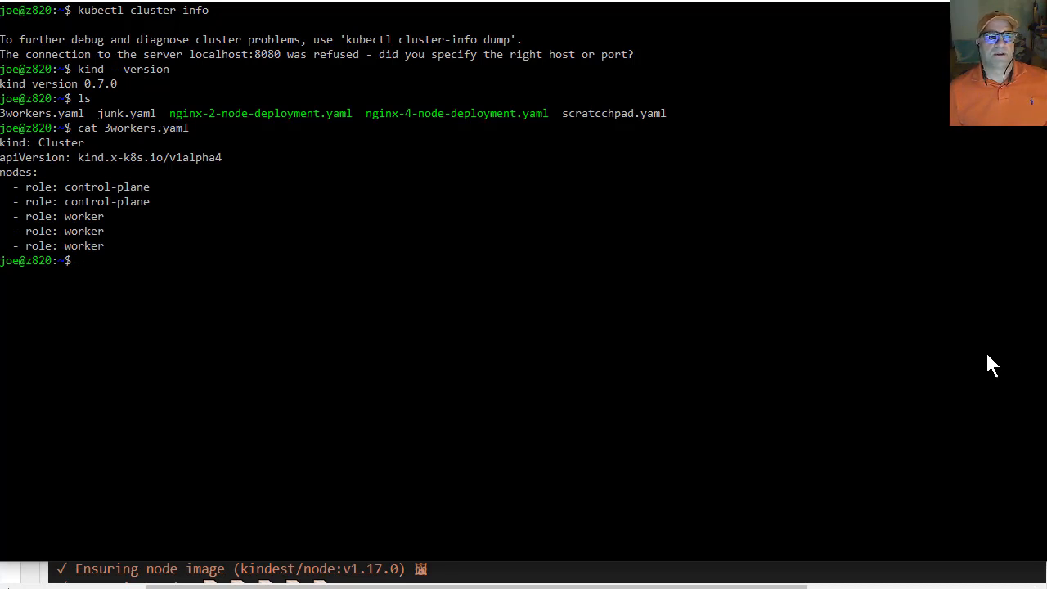
{"action": "mouse_move", "coordinate": [342, 383]}
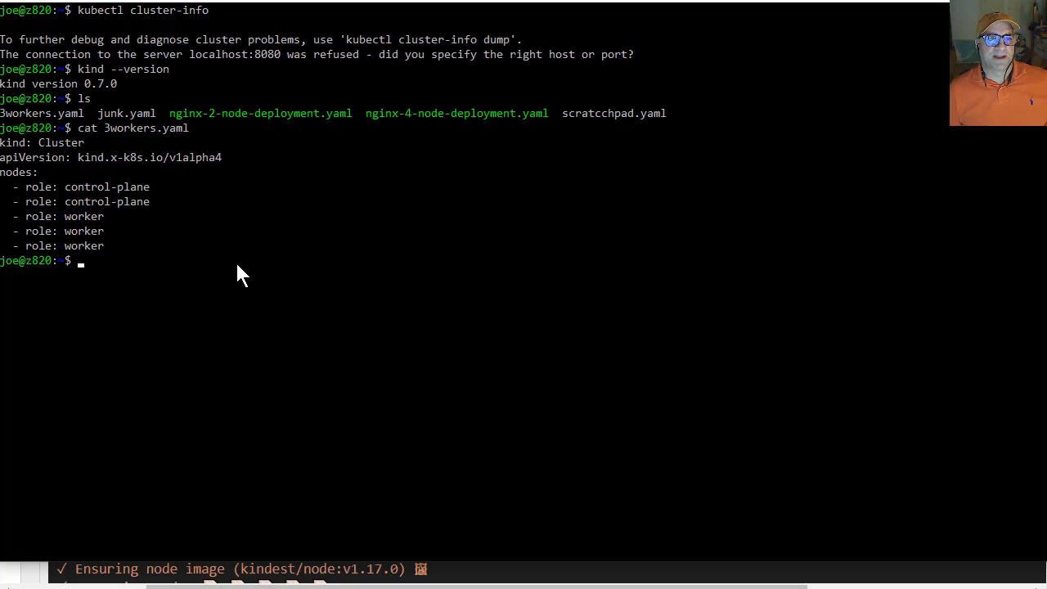
{"action": "type", "text": "kind create cluster --name dev --config ./3workers.yaml"}
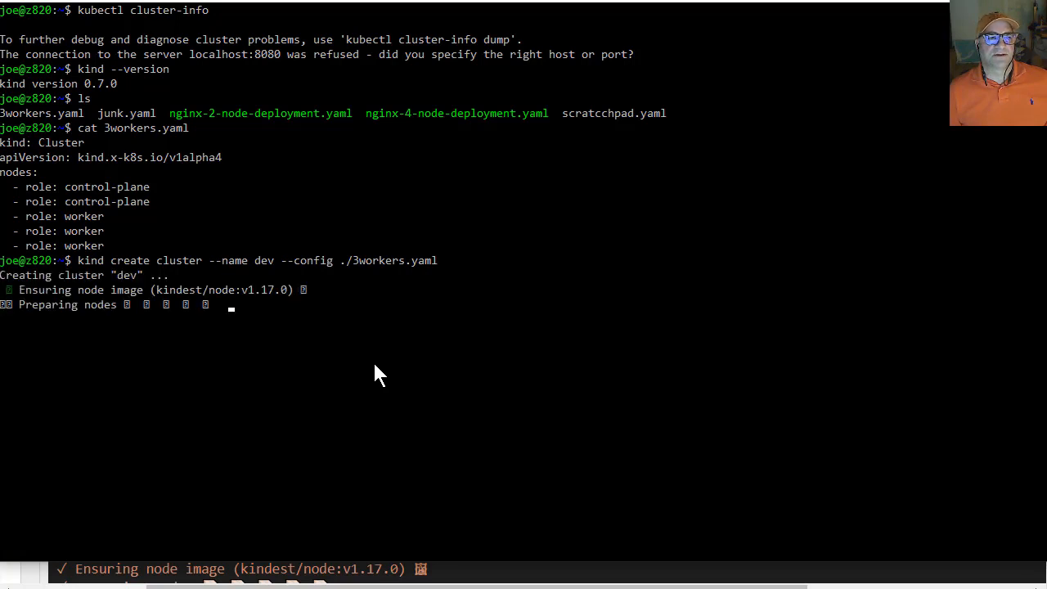
{"action": "mouse_move", "coordinate": [295, 400]}
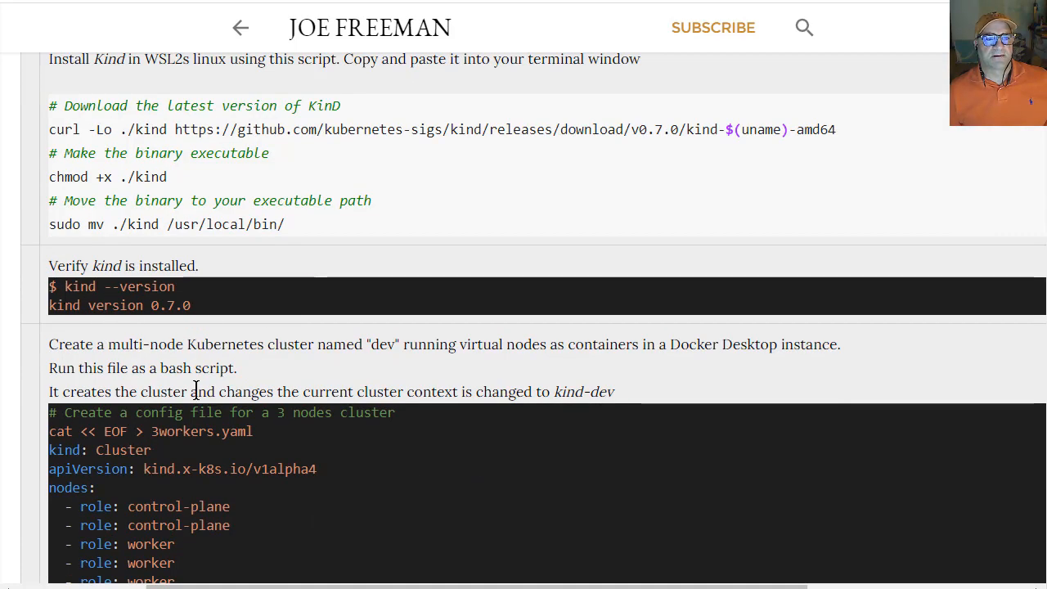
Scroll through the expected creation output, five Ready nodes and docker ps listing
{"action": "scroll", "scroll_direction": "up", "scroll_amount": 3}
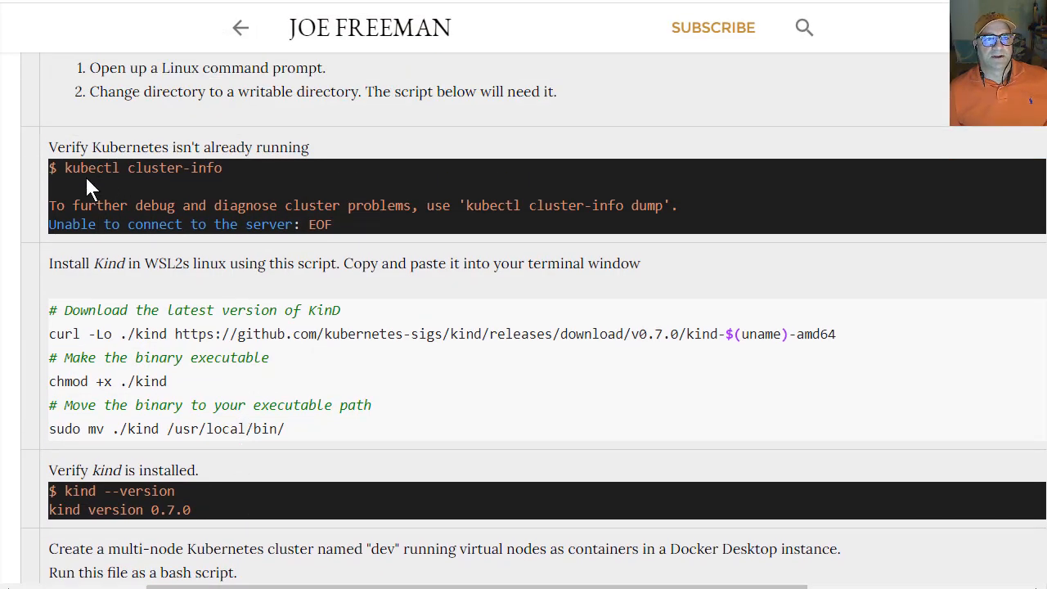
{"action": "scroll", "scroll_direction": "down", "scroll_amount": 3}
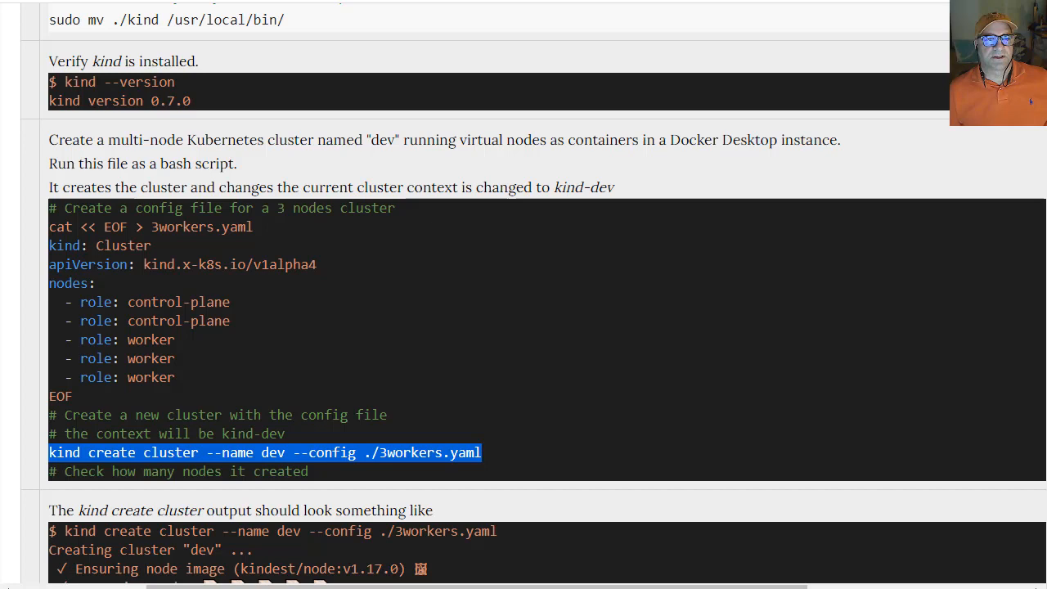
{"action": "scroll", "scroll_direction": "down", "scroll_amount": 3}
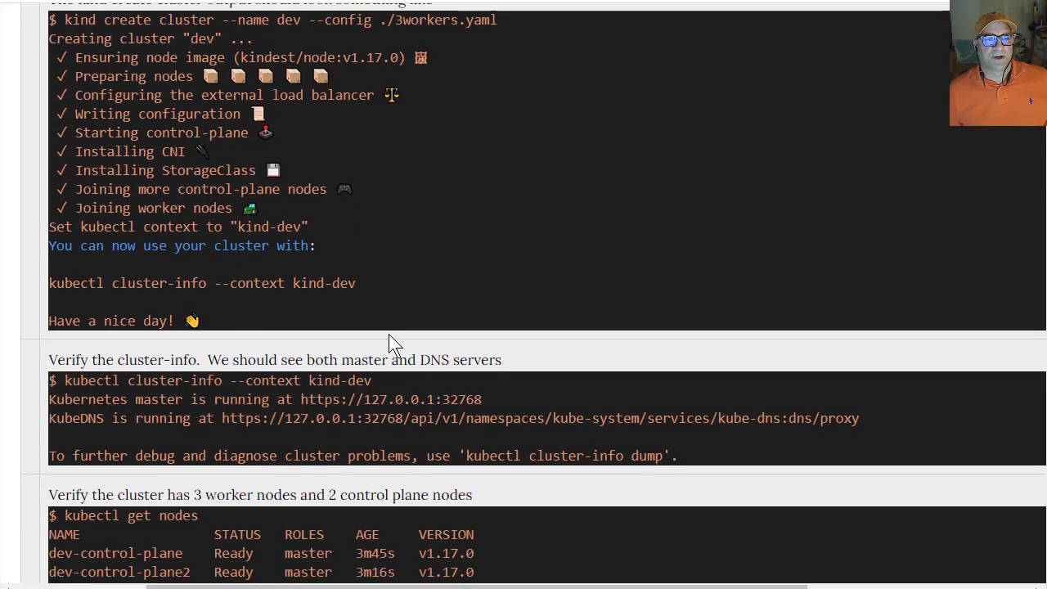
{"action": "scroll", "scroll_direction": "down", "scroll_amount": 3}
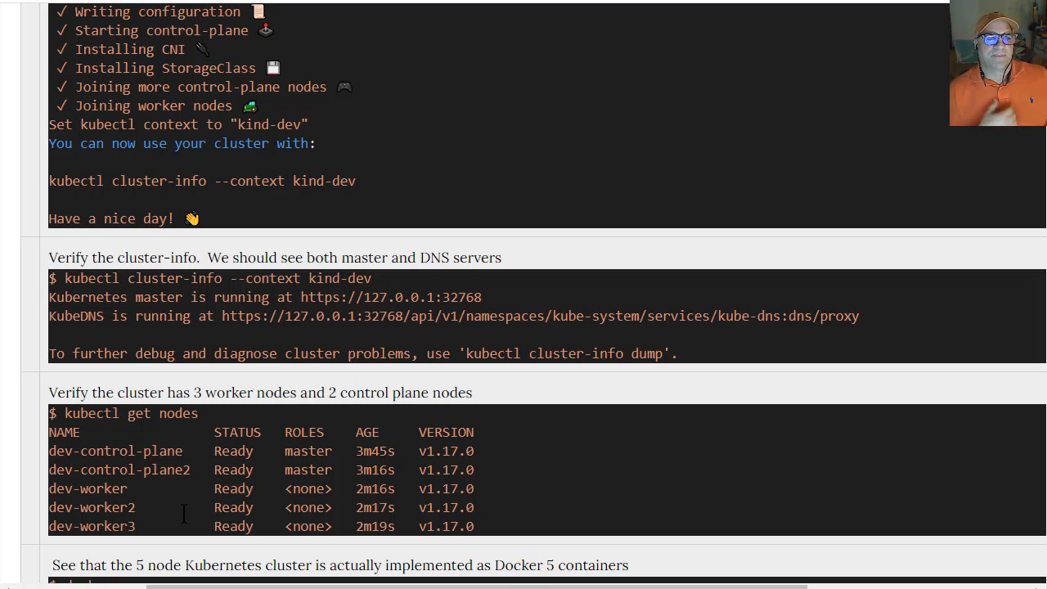
{"action": "mouse_move", "coordinate": [32, 456]}
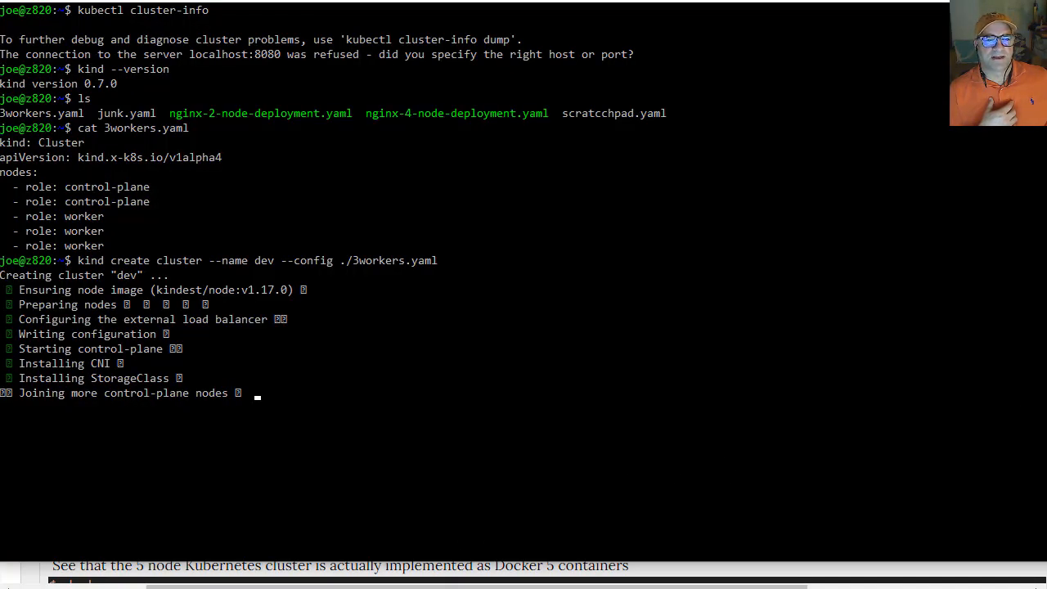
{"action": "scroll", "scroll_direction": "down", "scroll_amount": 3}
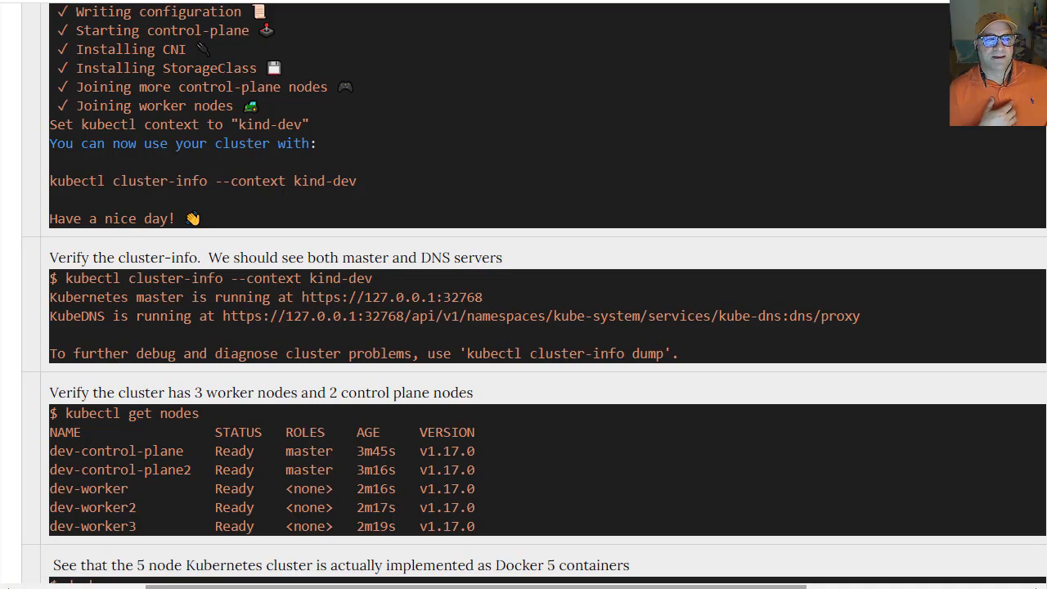
{"action": "scroll", "scroll_direction": "up", "scroll_amount": 3}
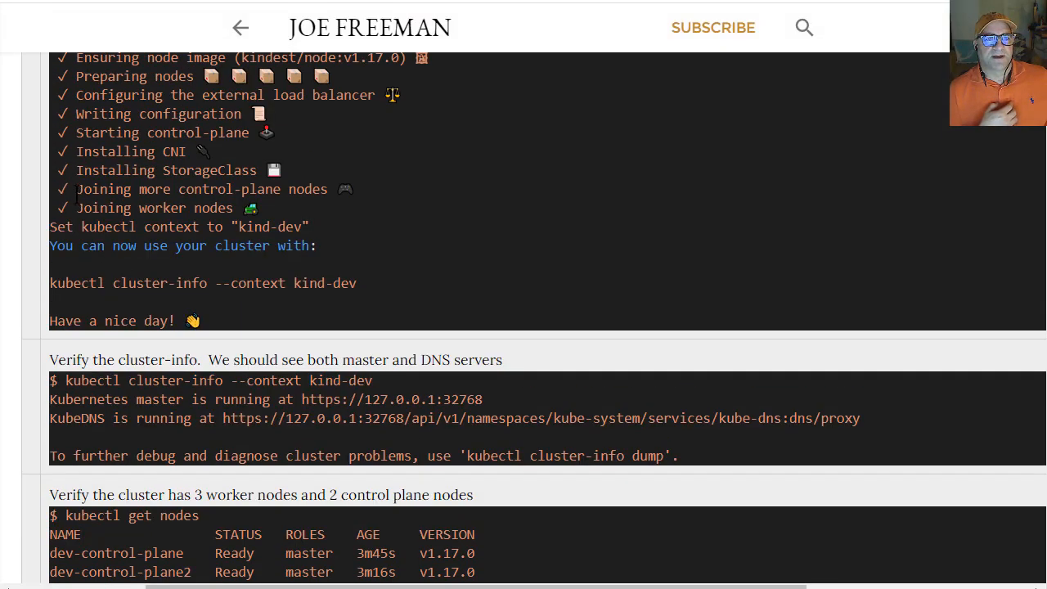
{"action": "scroll", "scroll_direction": "down", "scroll_amount": 3}
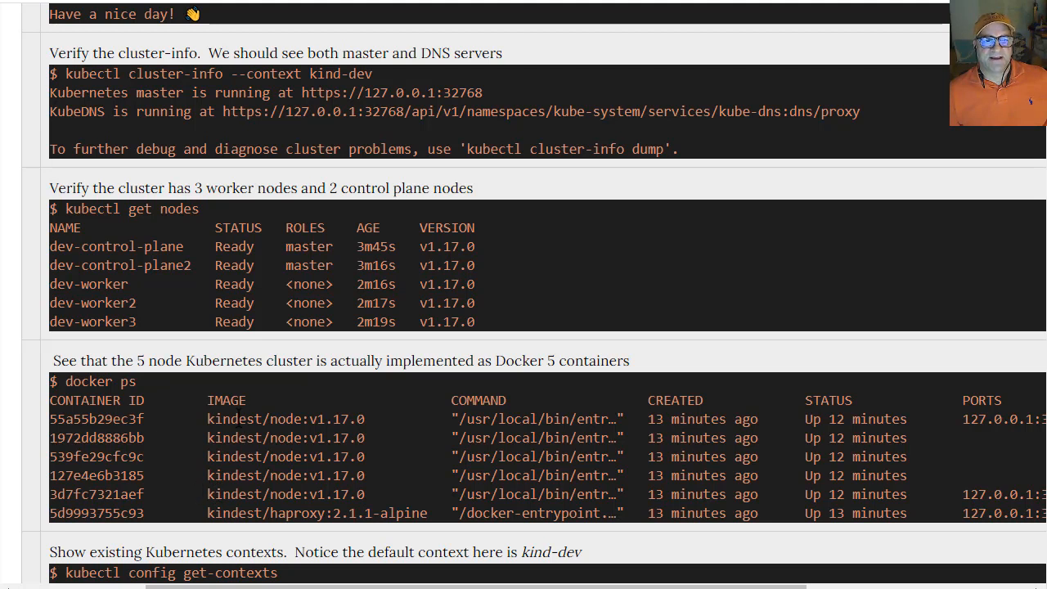
{"action": "mouse_move", "coordinate": [299, 528]}
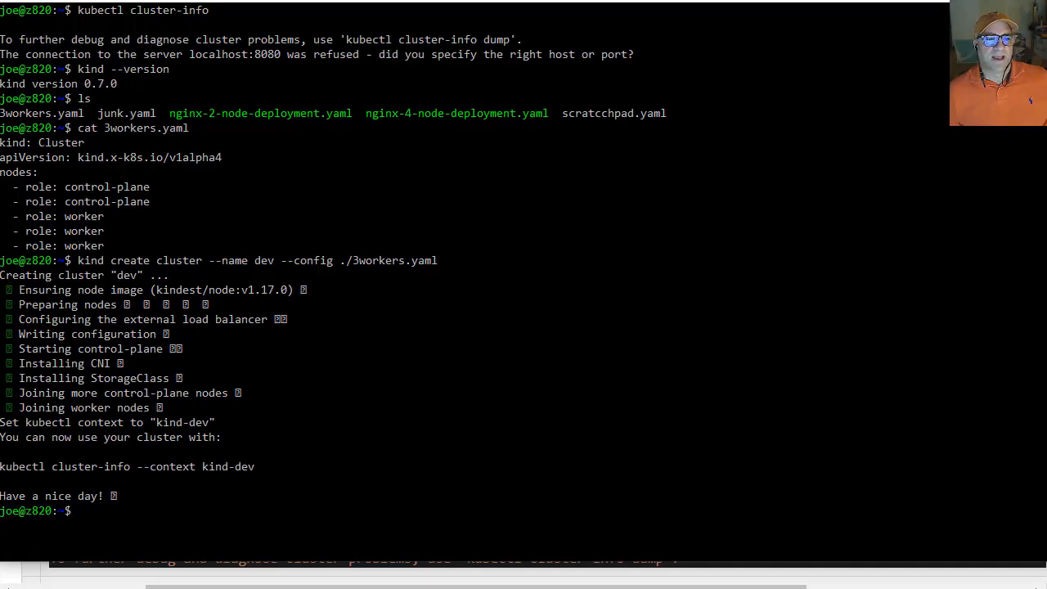
Verify the dev cluster's master and KubeDNS run at 127.0.0.1:32771 via kubectl cluster-info
{"action": "type", "text": "cat 3workers.yaml"}
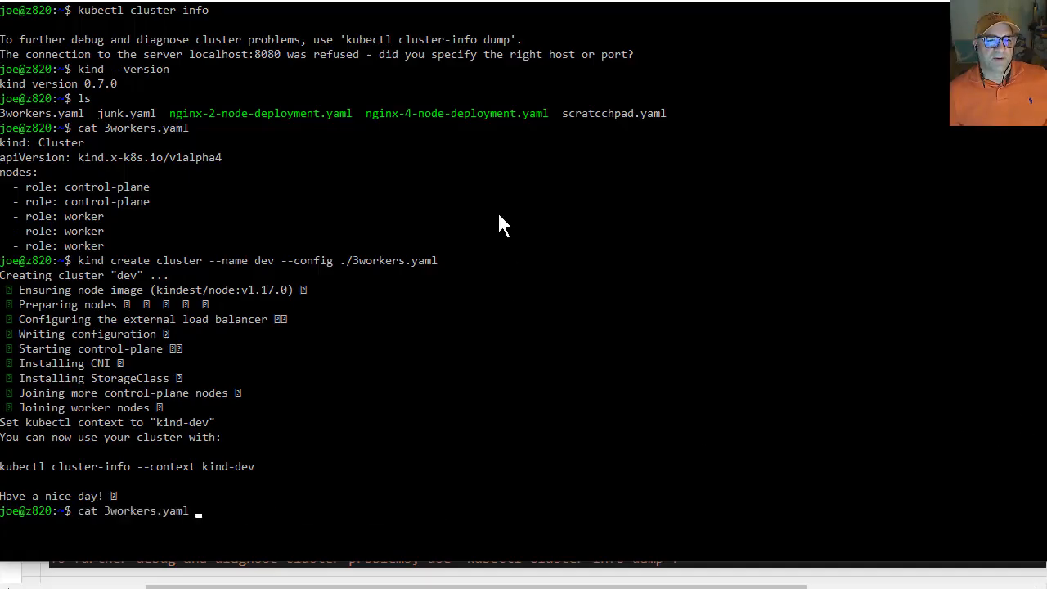
{"action": "type", "text": "kubectl cluster-info"}
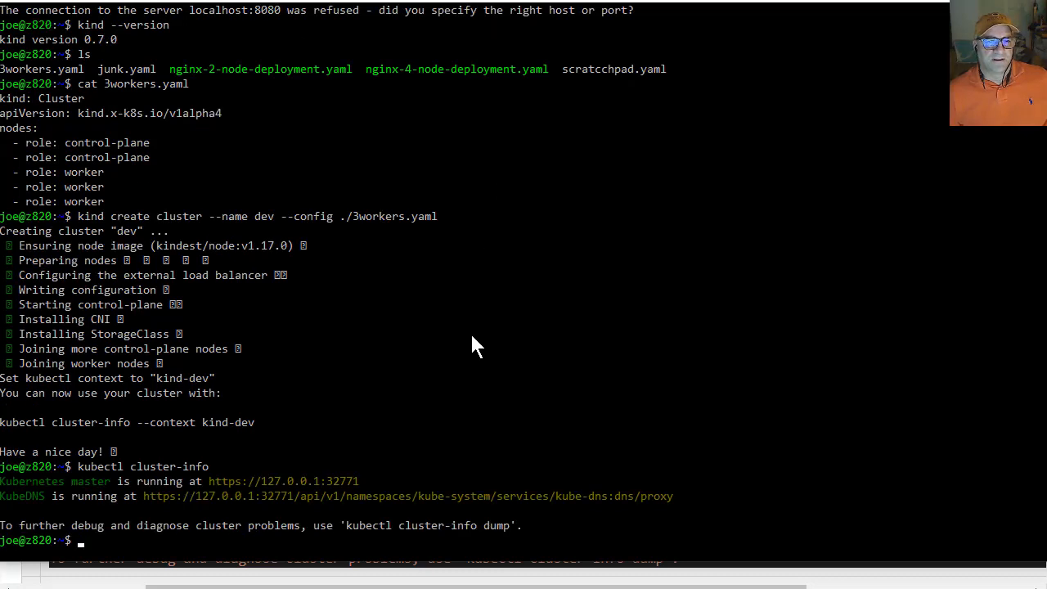
{"action": "mouse_move", "coordinate": [88, 504]}
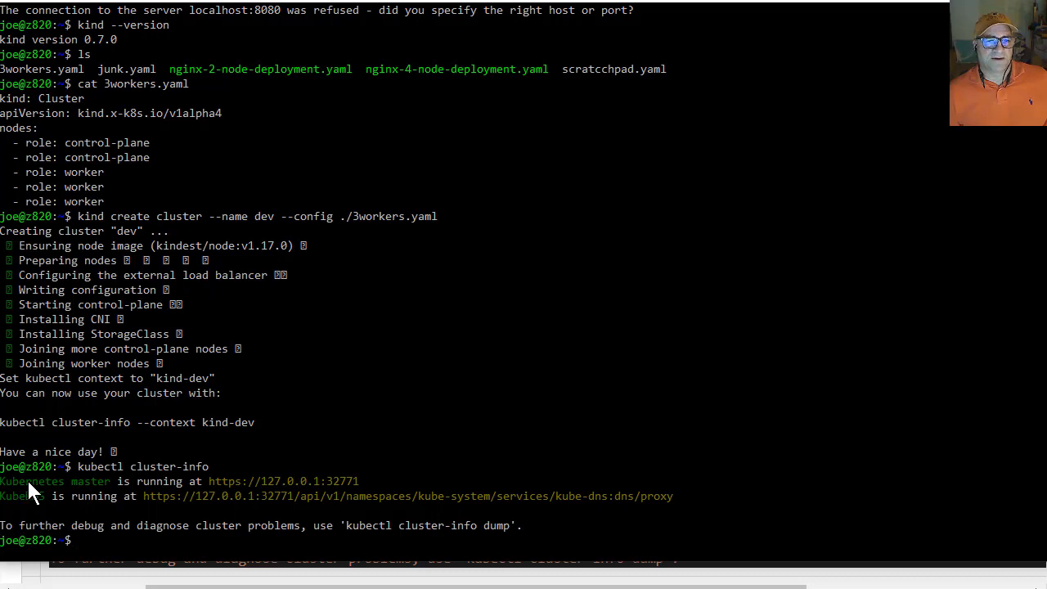
{"action": "mouse_move", "coordinate": [344, 488]}
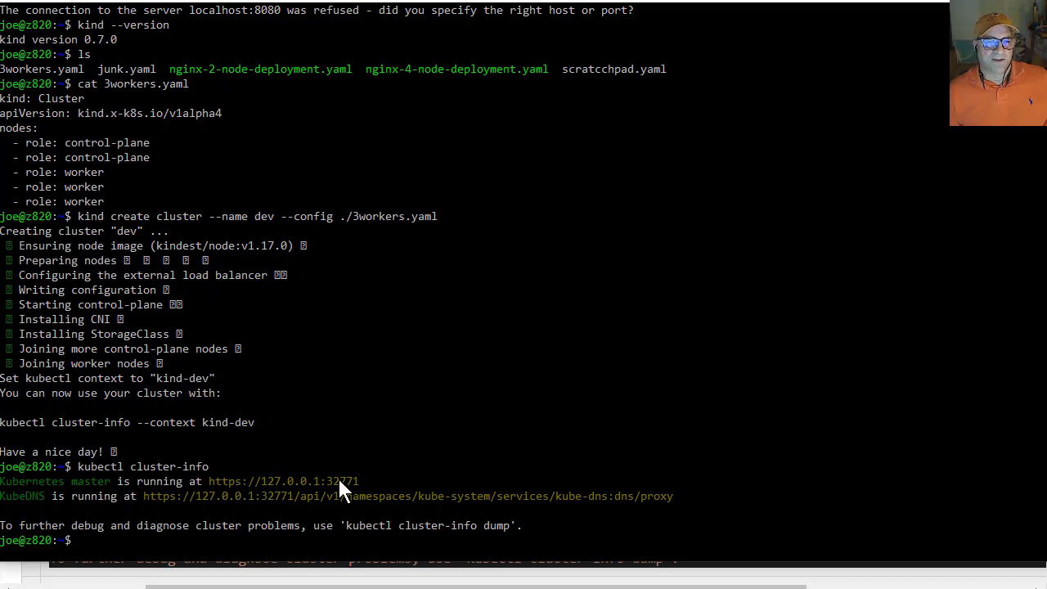
{"action": "mouse_move", "coordinate": [303, 511]}
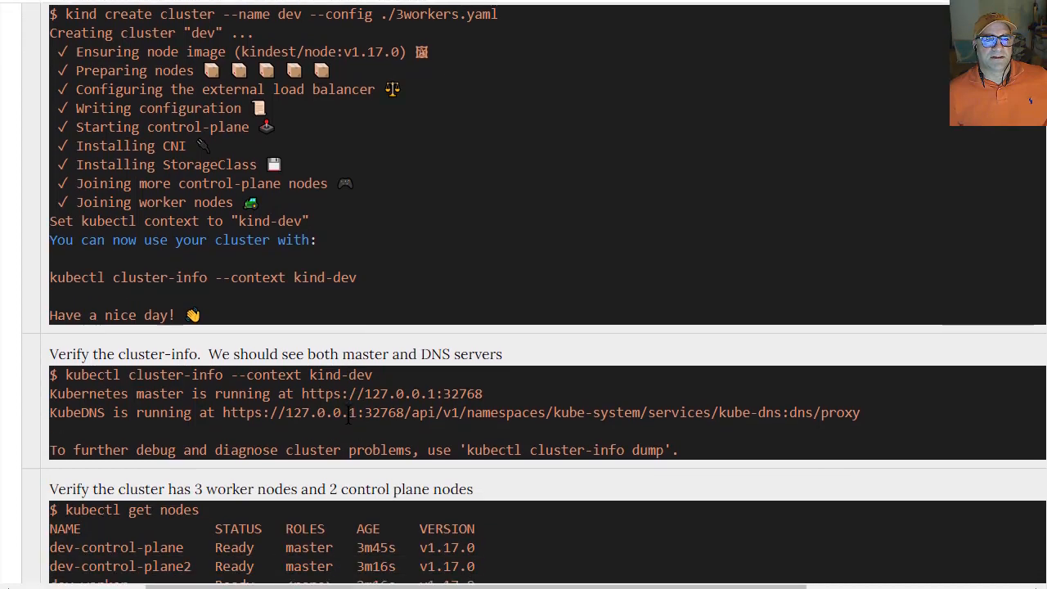
Run kubectl get nodes, showing two master and three worker nodes Ready on v1.17.0
{"action": "scroll", "scroll_direction": "down", "scroll_amount": 3}
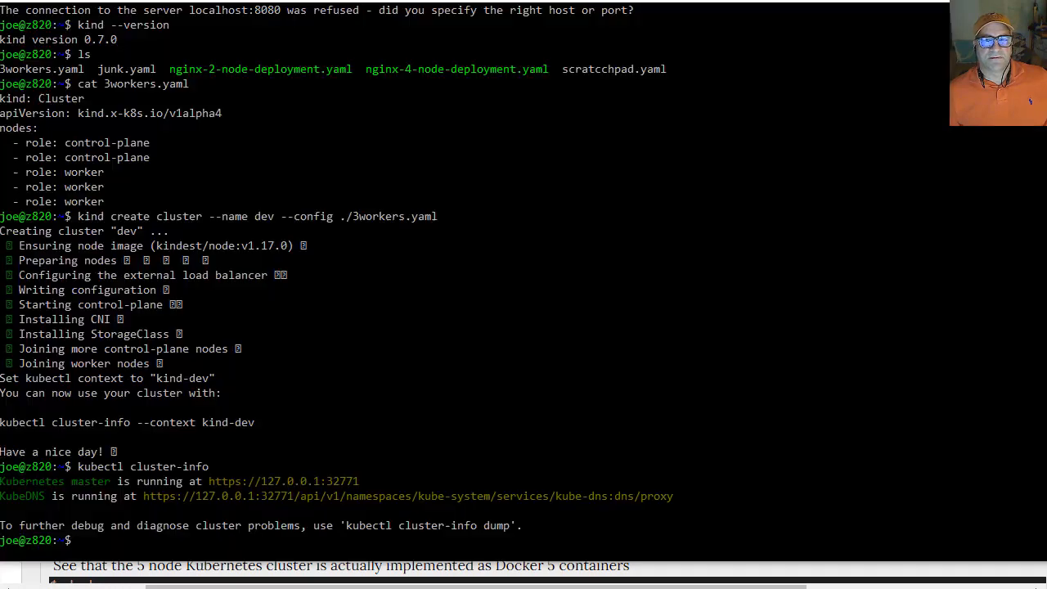
{"action": "type", "text": "kubectl get-"}
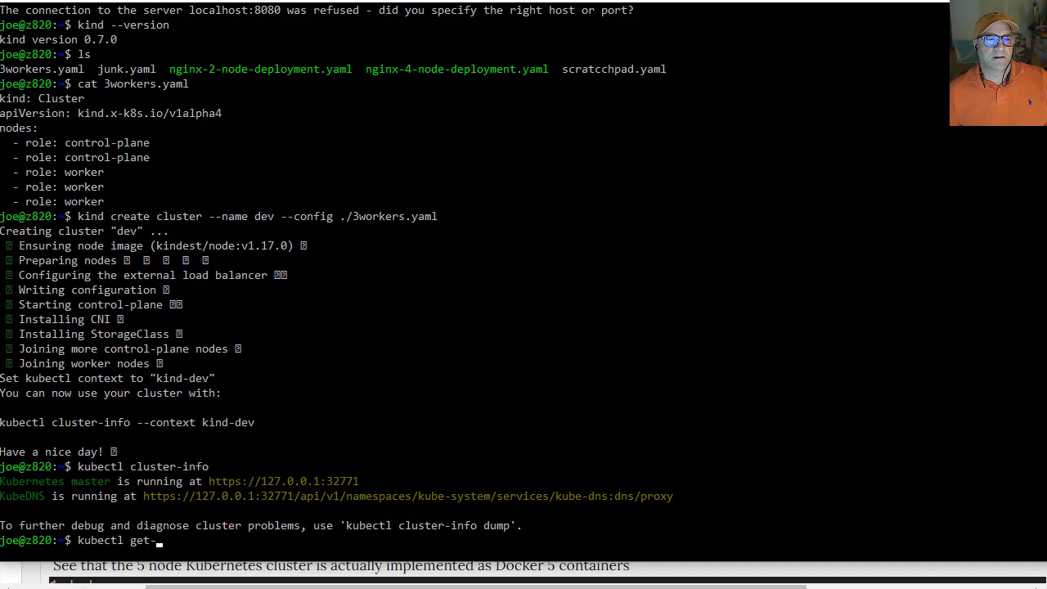
{"action": "type", "text": "nodes"}
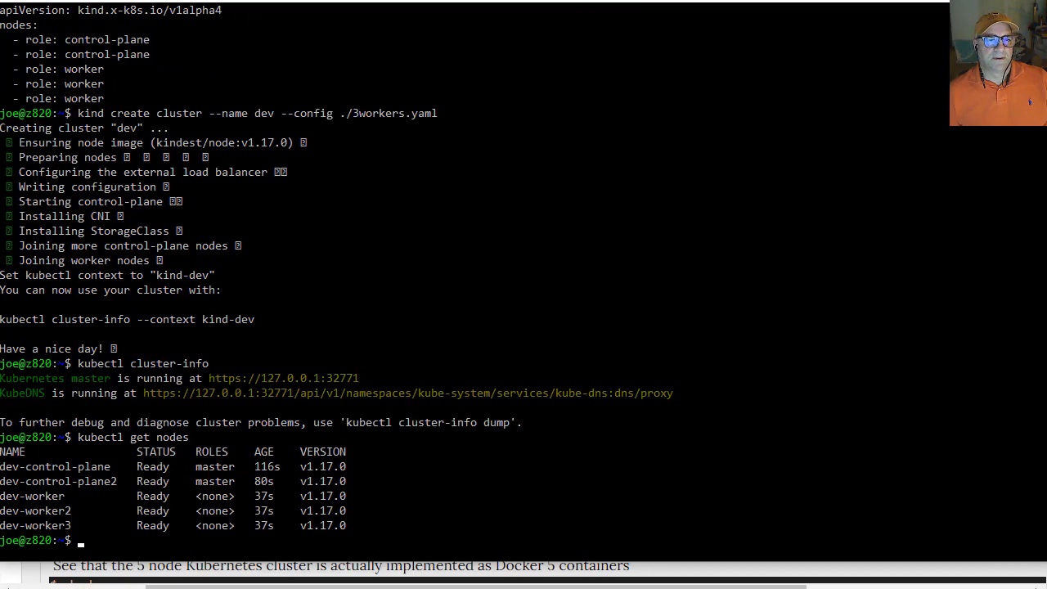
{"action": "mouse_move", "coordinate": [182, 561]}
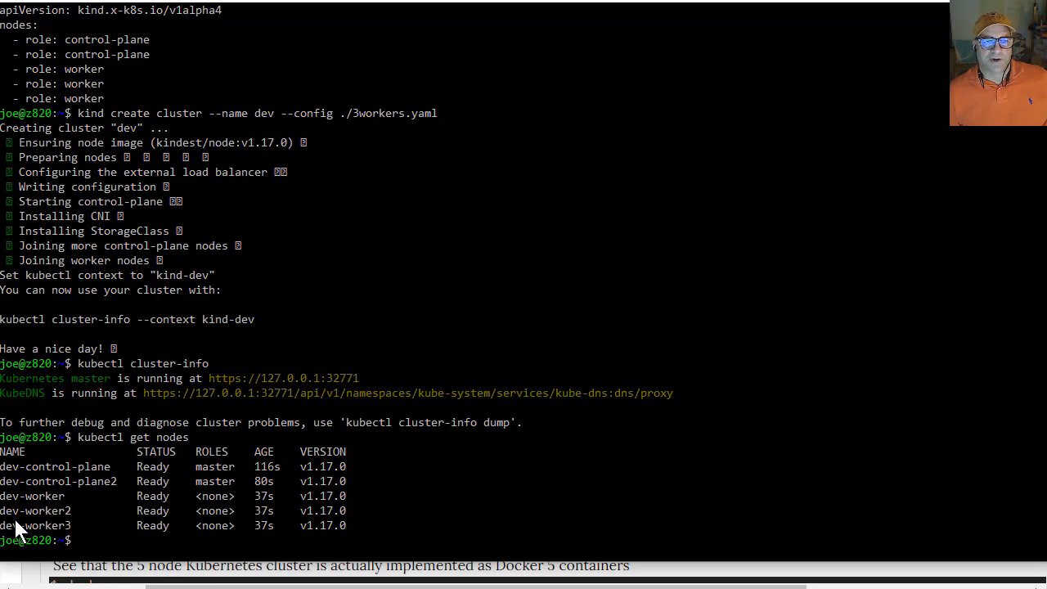
{"action": "mouse_move", "coordinate": [66, 524]}
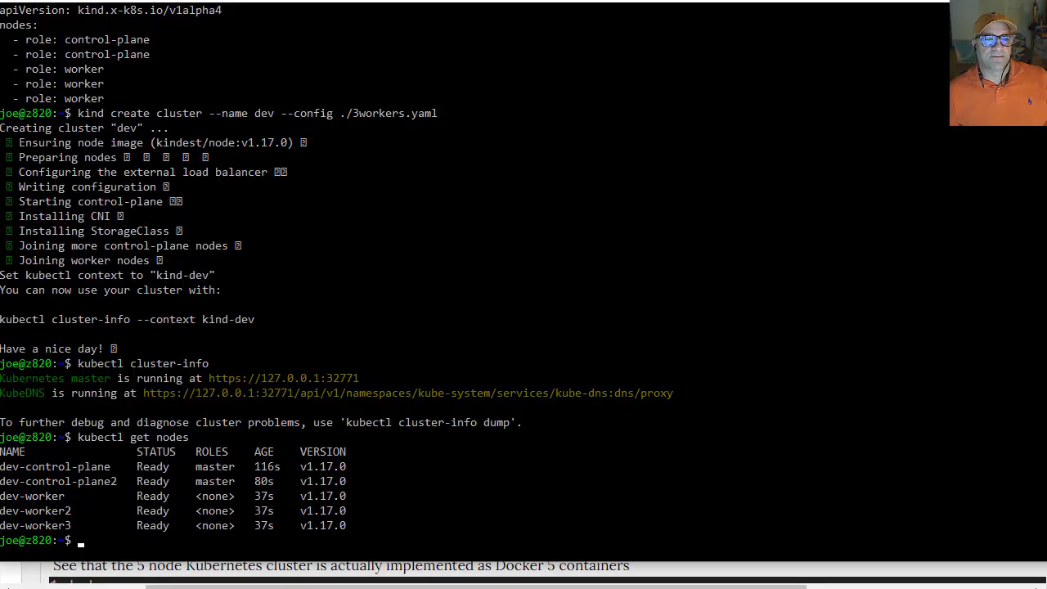
{"action": "type", "text": "docker ps"}
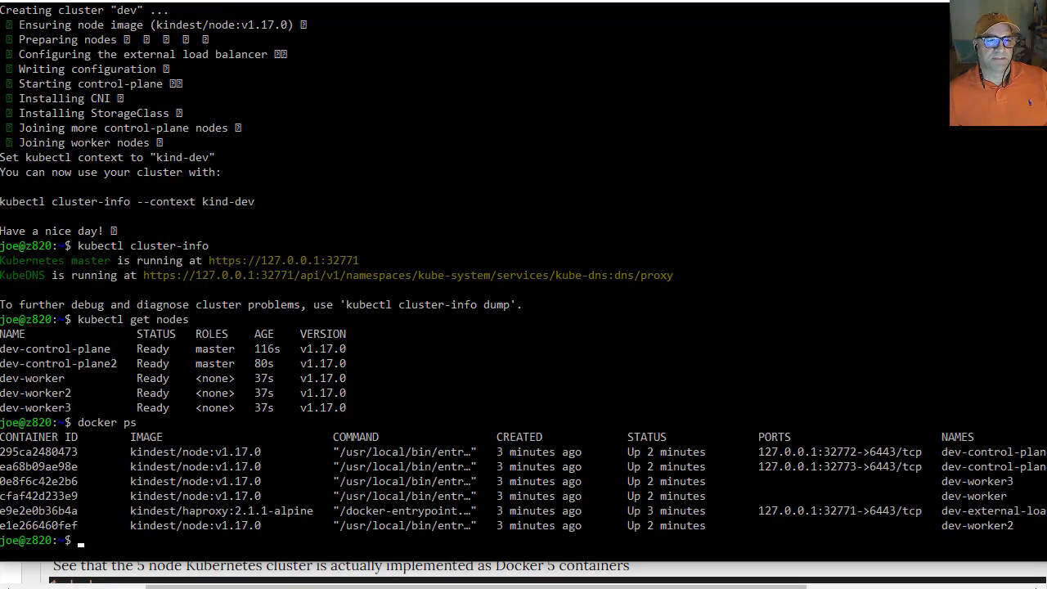
{"action": "mouse_move", "coordinate": [151, 481]}
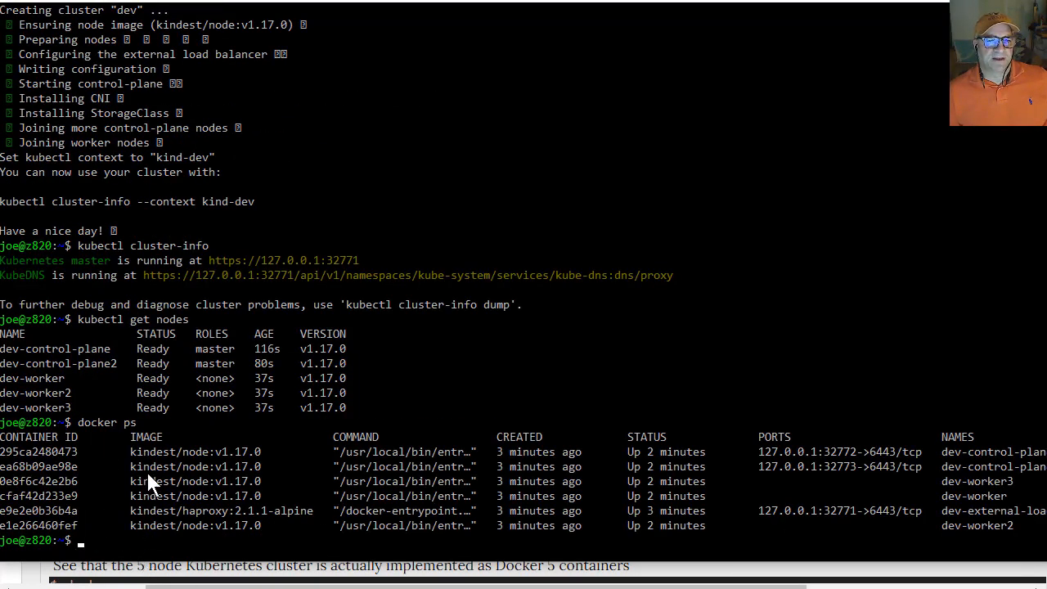
{"action": "mouse_move", "coordinate": [159, 533]}
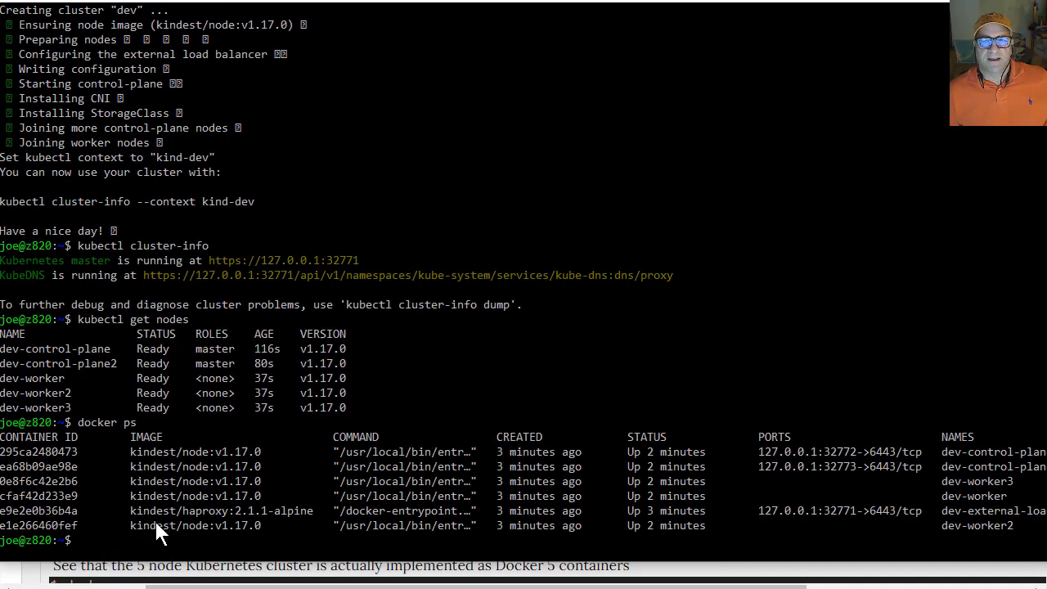
{"action": "mouse_move", "coordinate": [1013, 514]}
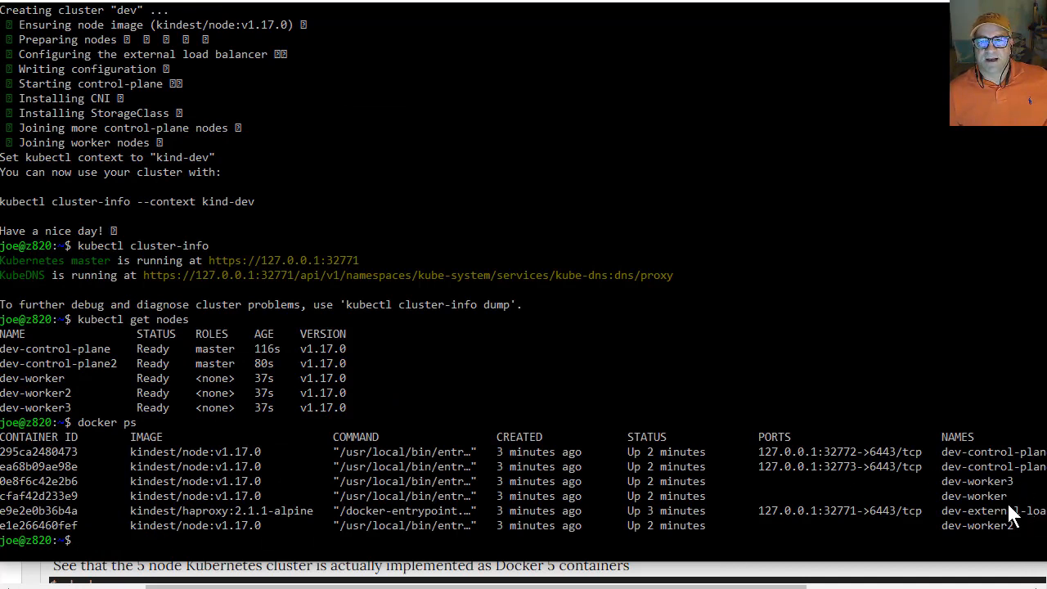
{"action": "mouse_move", "coordinate": [990, 487]}
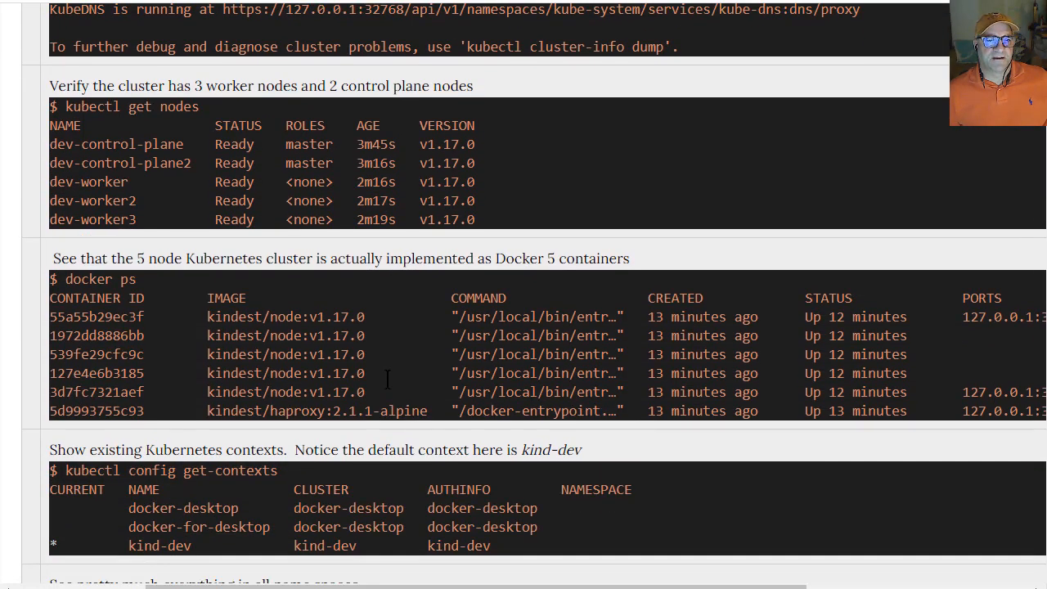
{"action": "scroll", "scroll_direction": "down", "scroll_amount": 3}
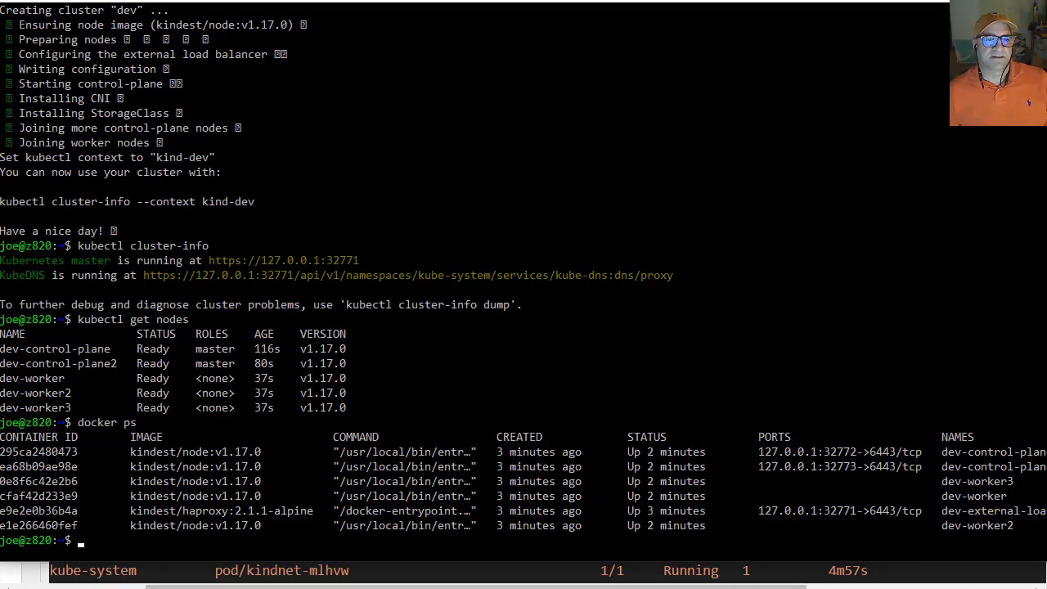
Fix the mistyped command and run kubectl config get-contexts, showing kind-dev as current
{"action": "type", "text": "kubectl"}
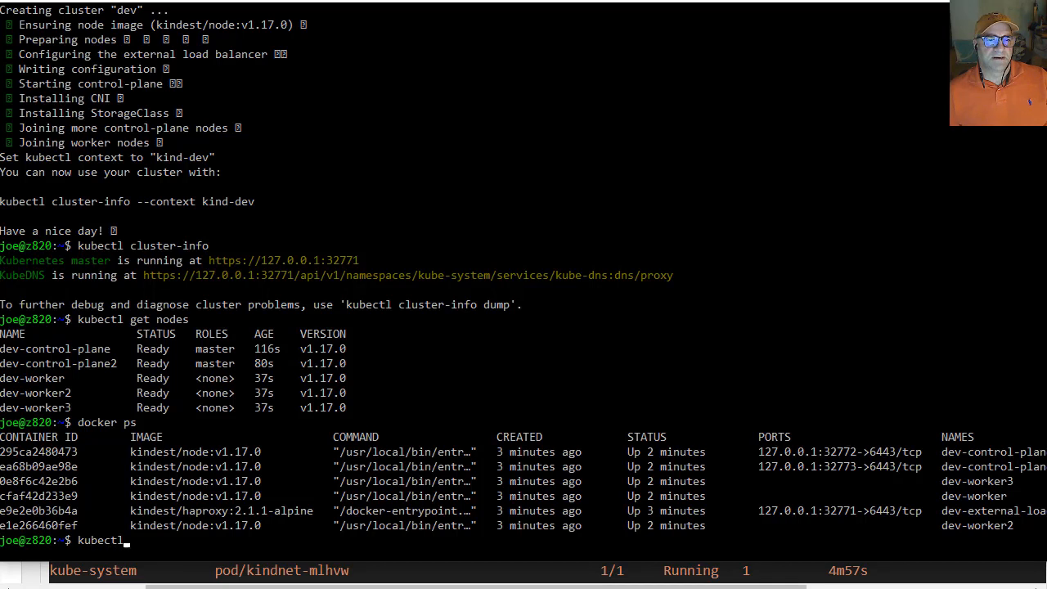
{"action": "type", "text": "control g"}
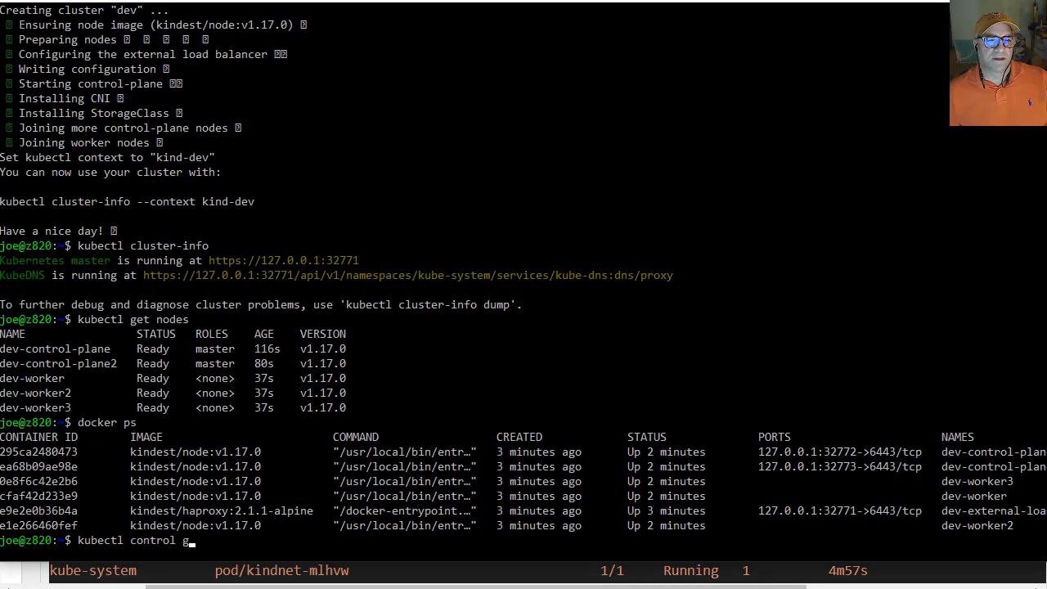
{"action": "type", "text": "et-context"}
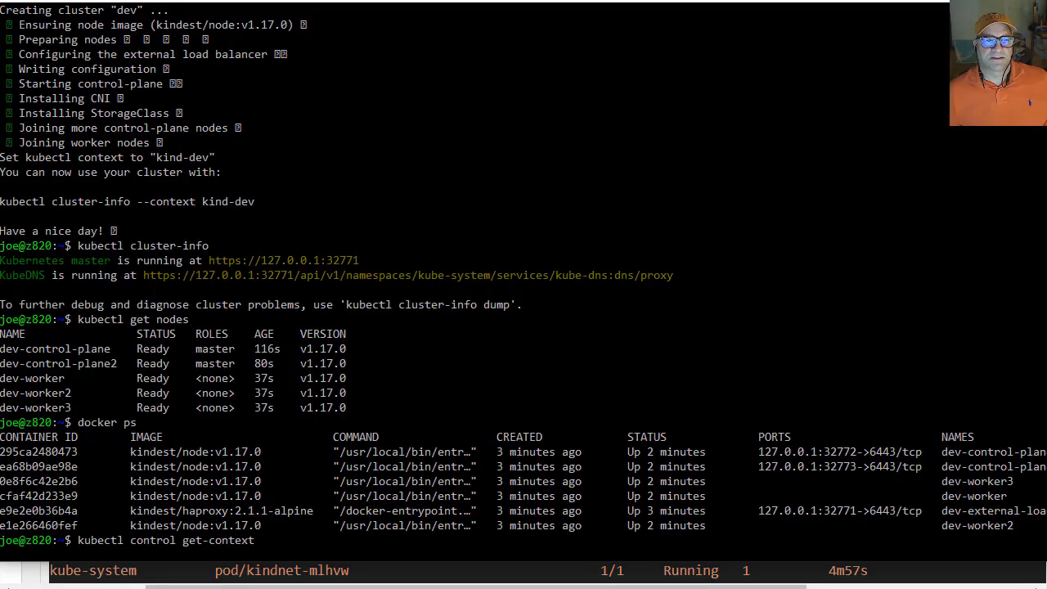
{"action": "mouse_move", "coordinate": [164, 562]}
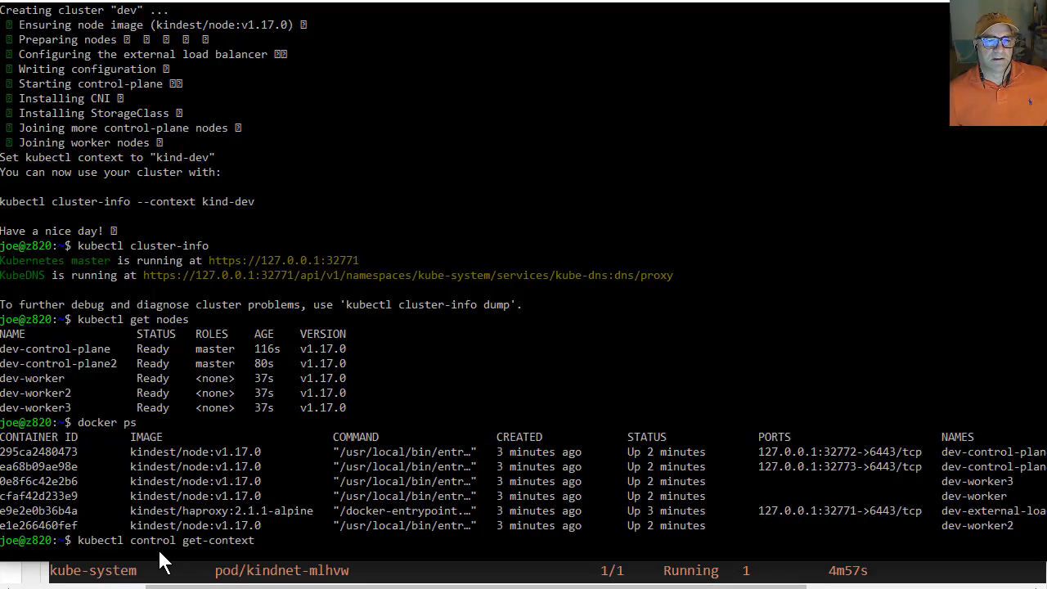
{"action": "key", "text": "BackSpace"}
{"action": "type", "text": "fig"}
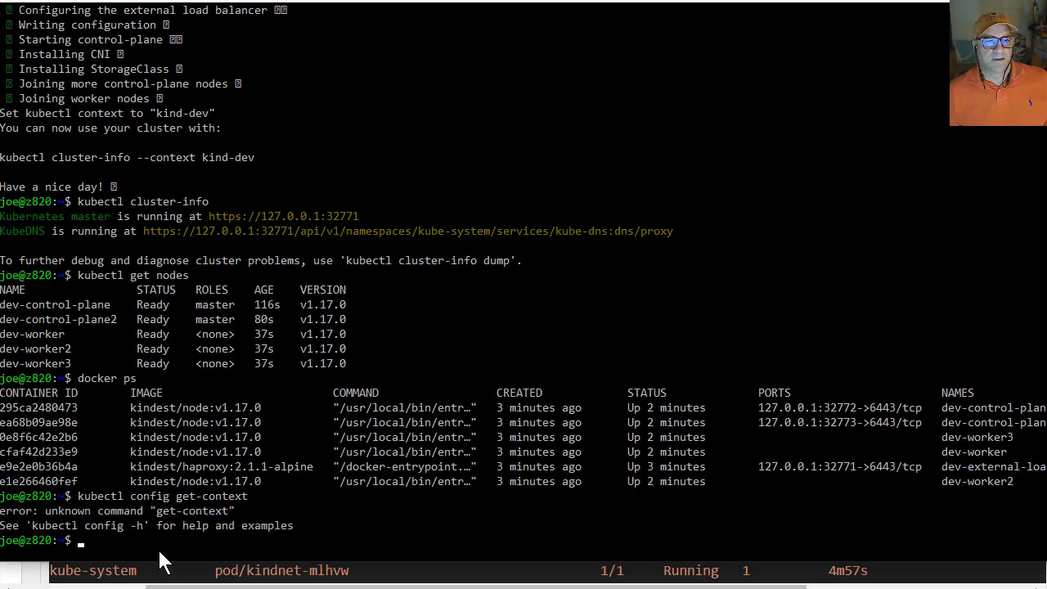
{"action": "type", "text": "kubectl config get-contexts"}
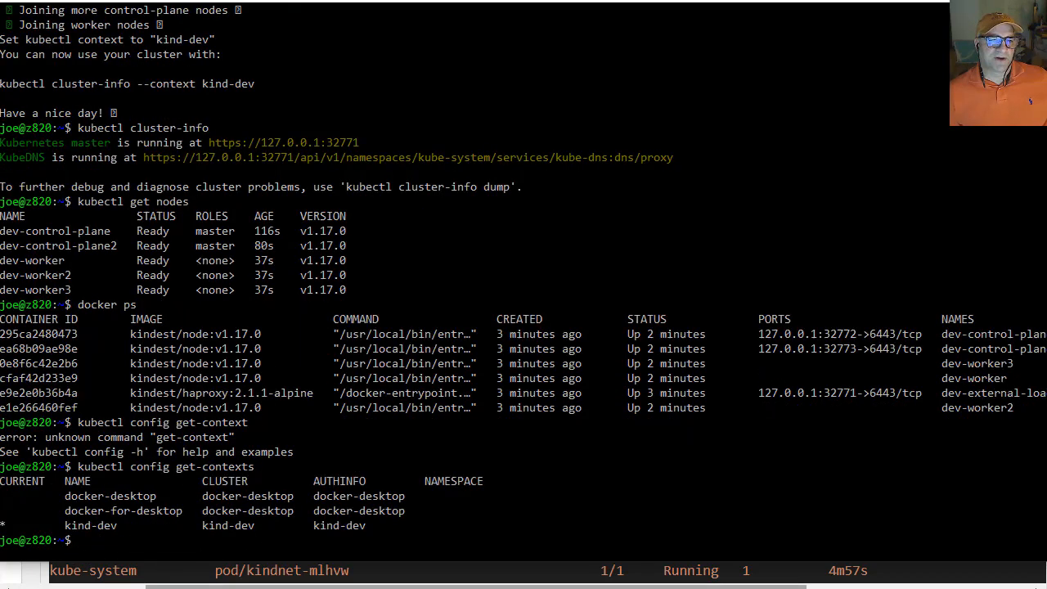
{"action": "mouse_move", "coordinate": [179, 523]}
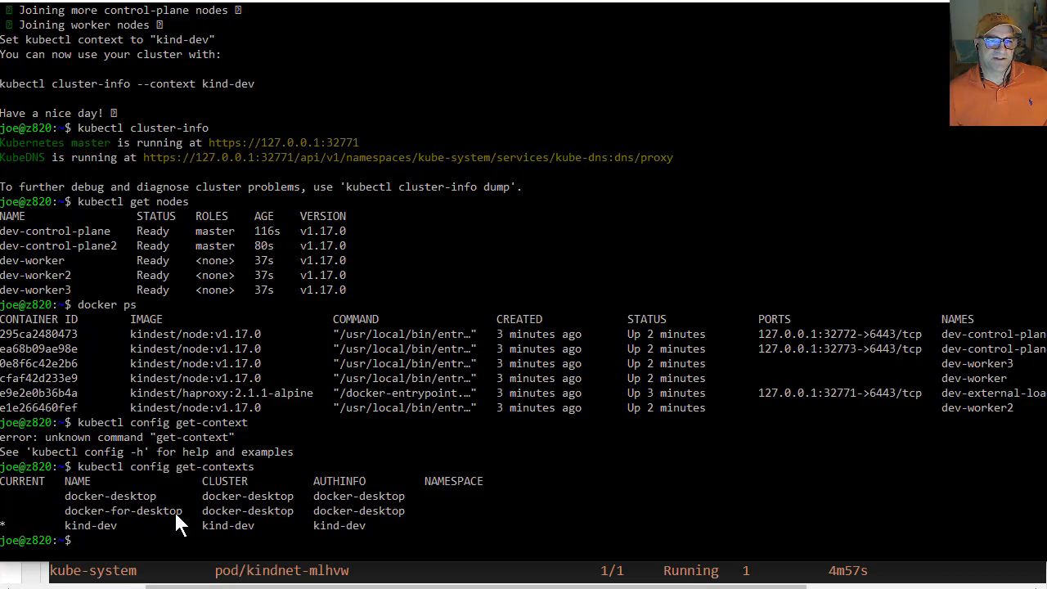
{"action": "mouse_move", "coordinate": [159, 511]}
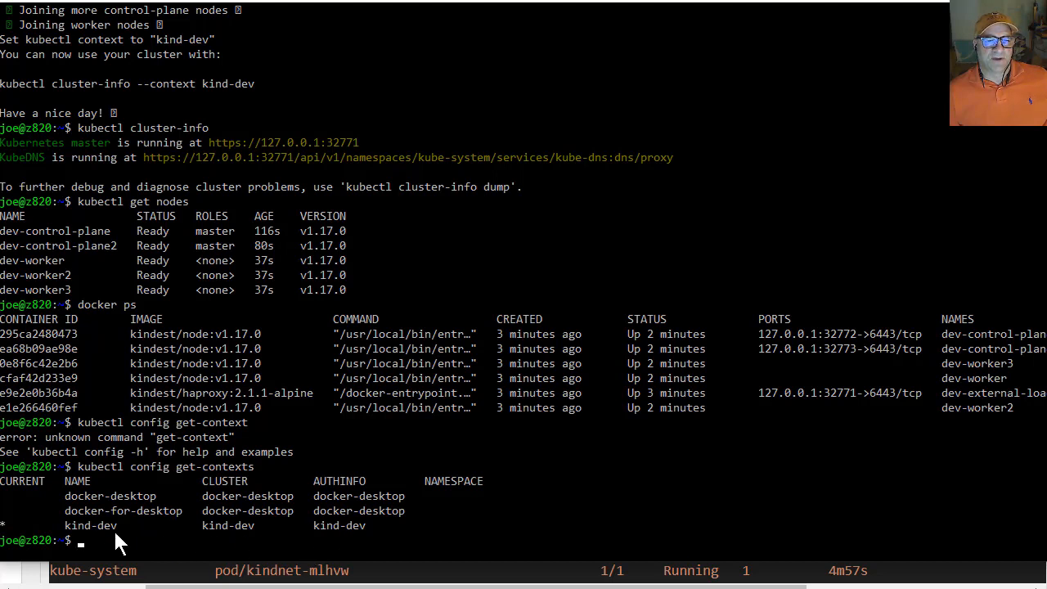
{"action": "mouse_move", "coordinate": [147, 546]}
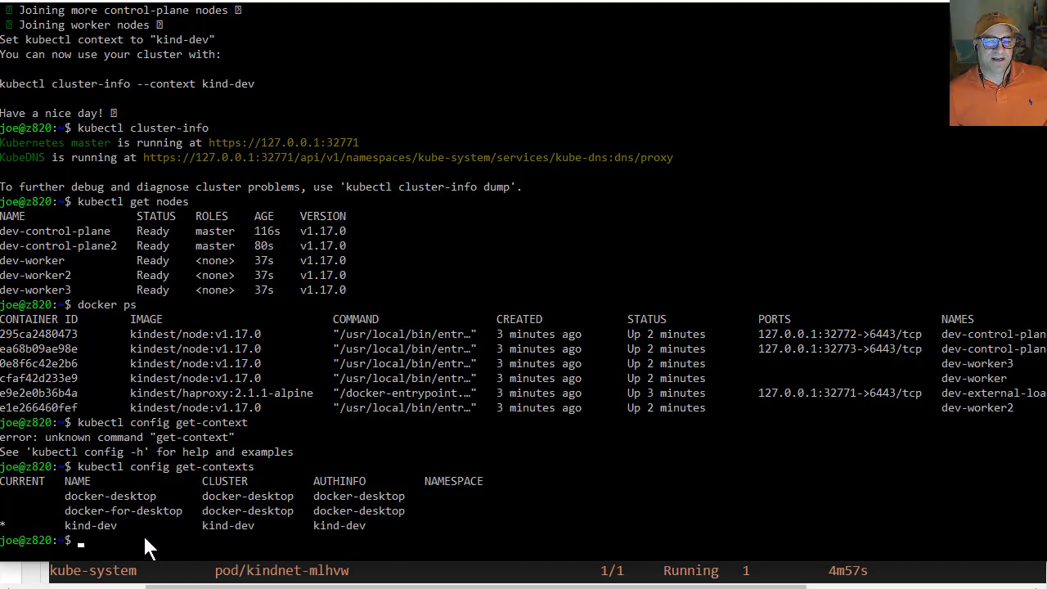
{"action": "mouse_move", "coordinate": [319, 544]}
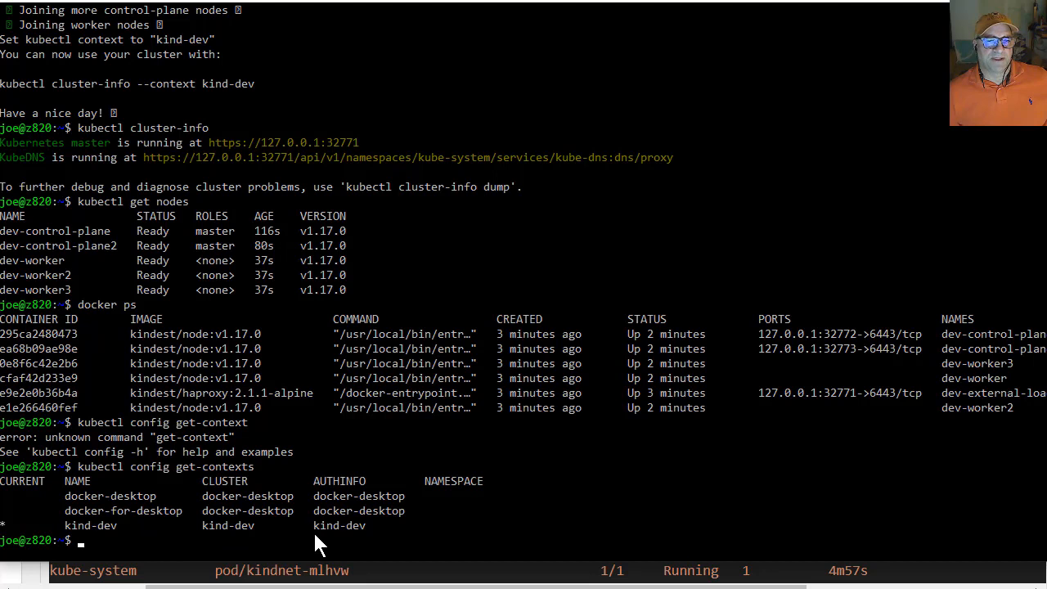
{"action": "mouse_move", "coordinate": [161, 520]}
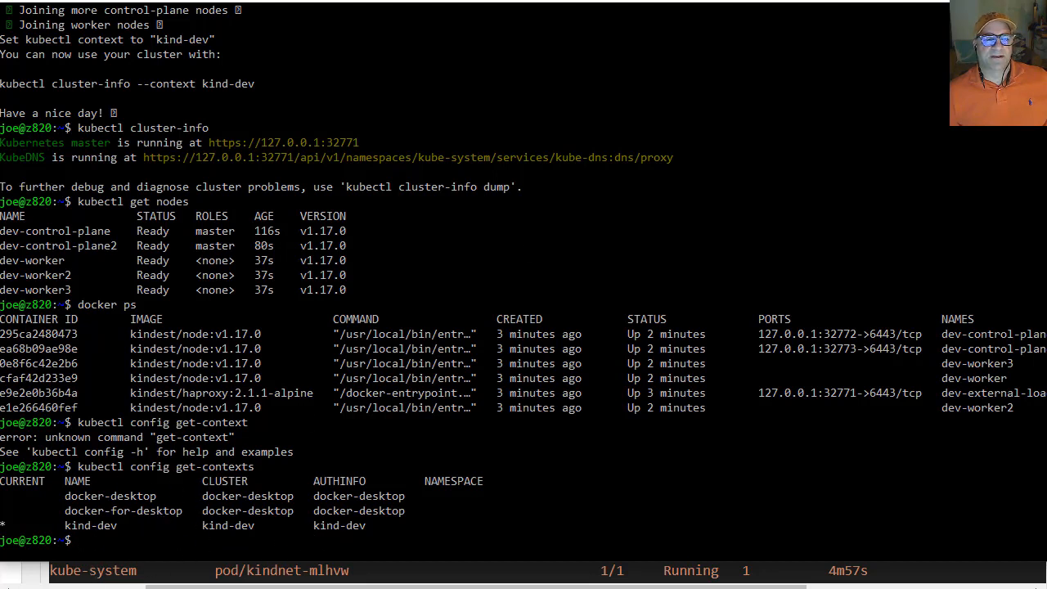
{"action": "mouse_move", "coordinate": [112, 513]}
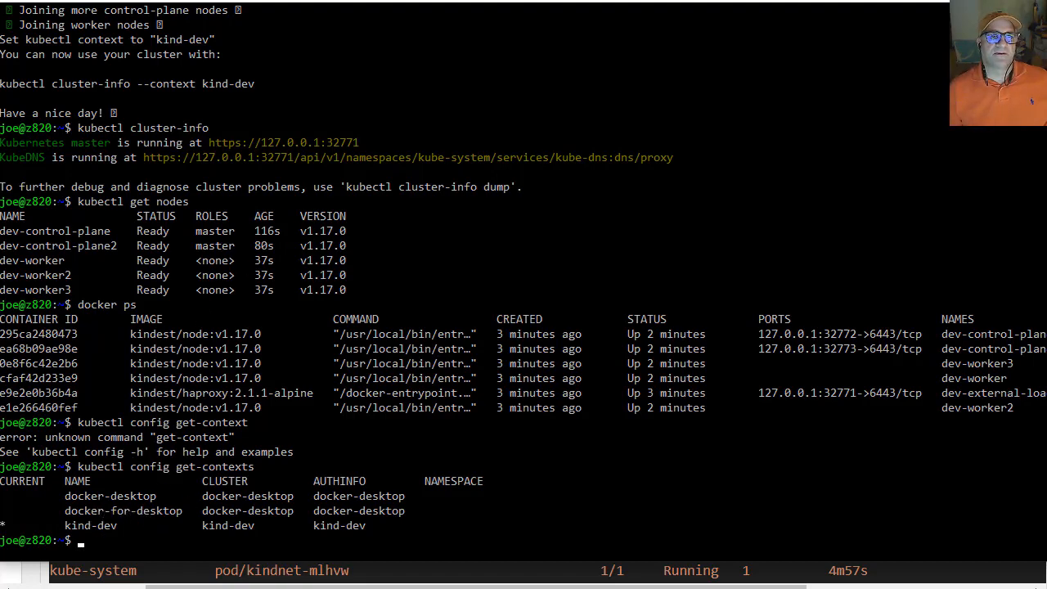
Scroll the blog past the resource listings to the 'API server and host access' kubectl proxy section
{"action": "scroll", "scroll_direction": "down", "scroll_amount": 3}
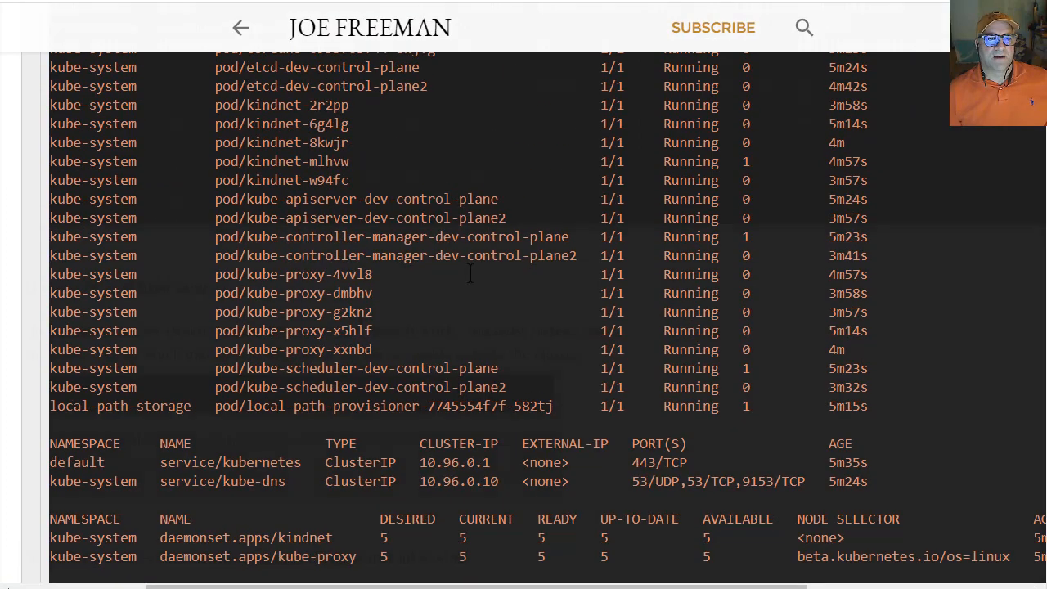
{"action": "scroll", "scroll_direction": "down", "scroll_amount": 3}
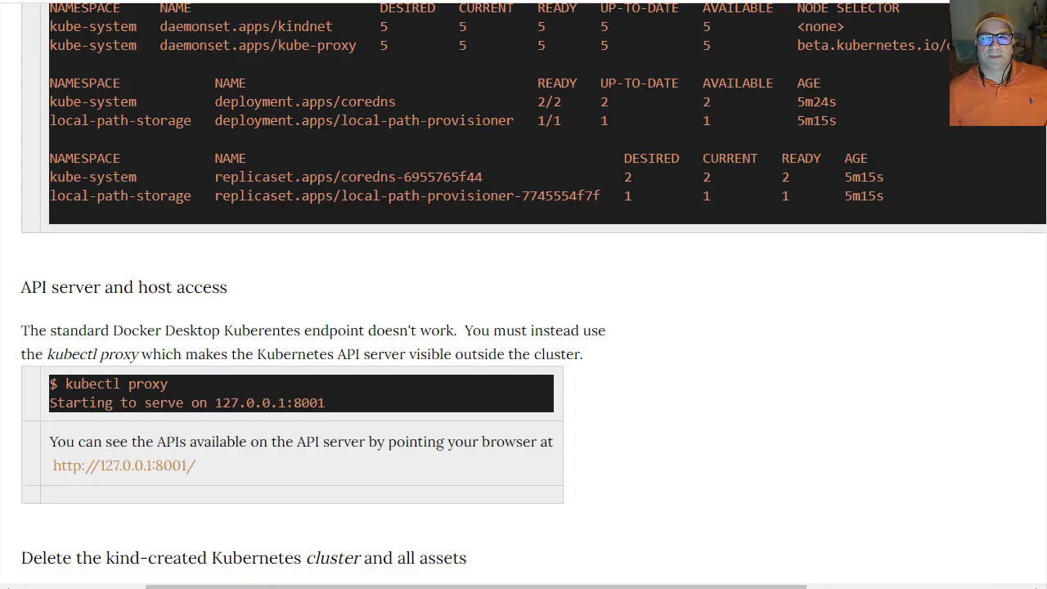
{"action": "scroll", "scroll_direction": "down", "scroll_amount": 3}
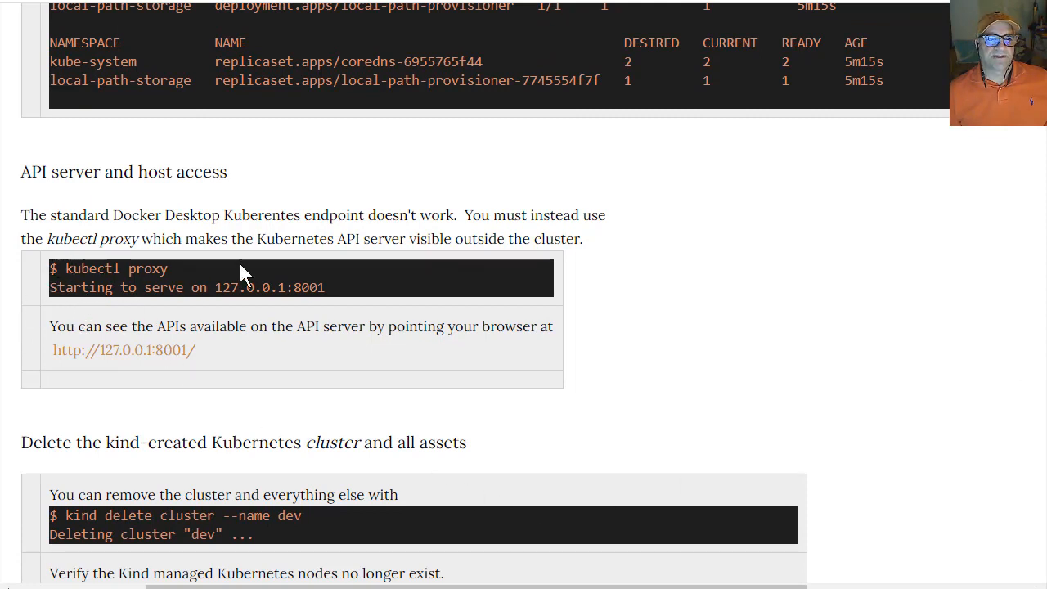
{"action": "mouse_move", "coordinate": [395, 417]}
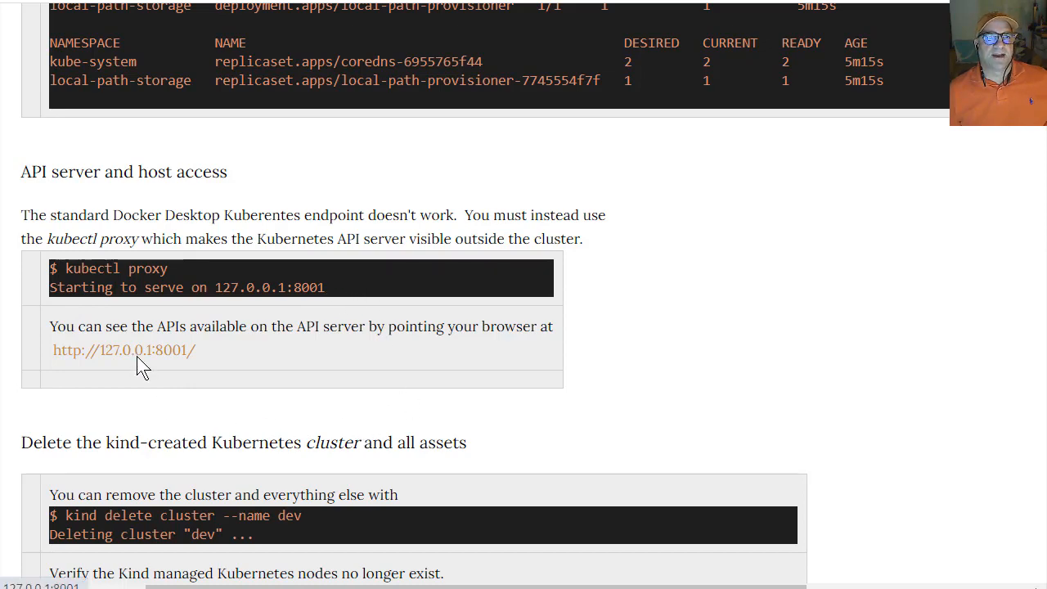
{"action": "left_click", "coordinate": [123, 350]}
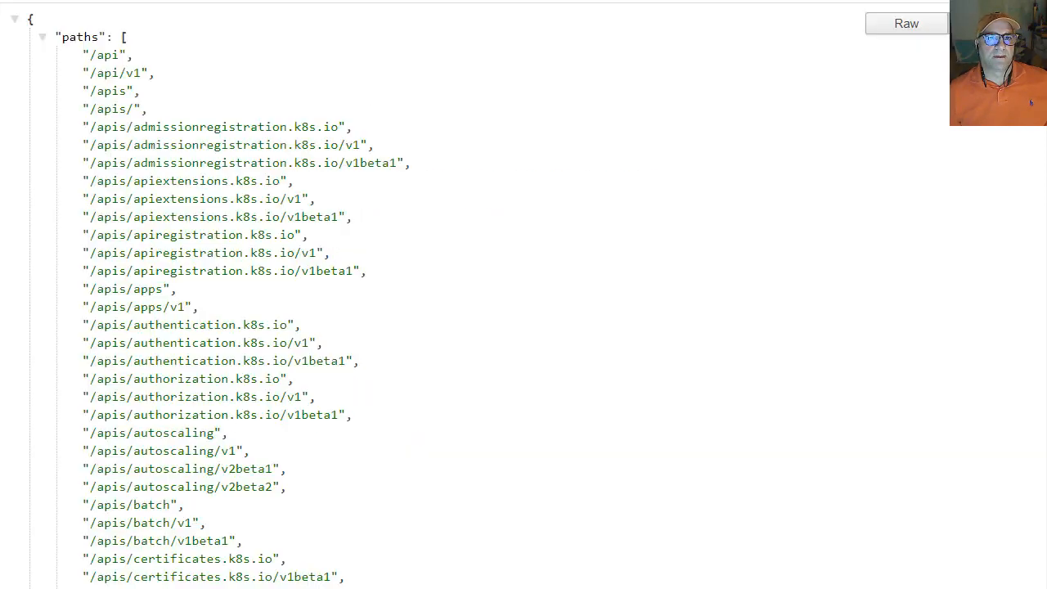
{"action": "mouse_move", "coordinate": [438, 127]}
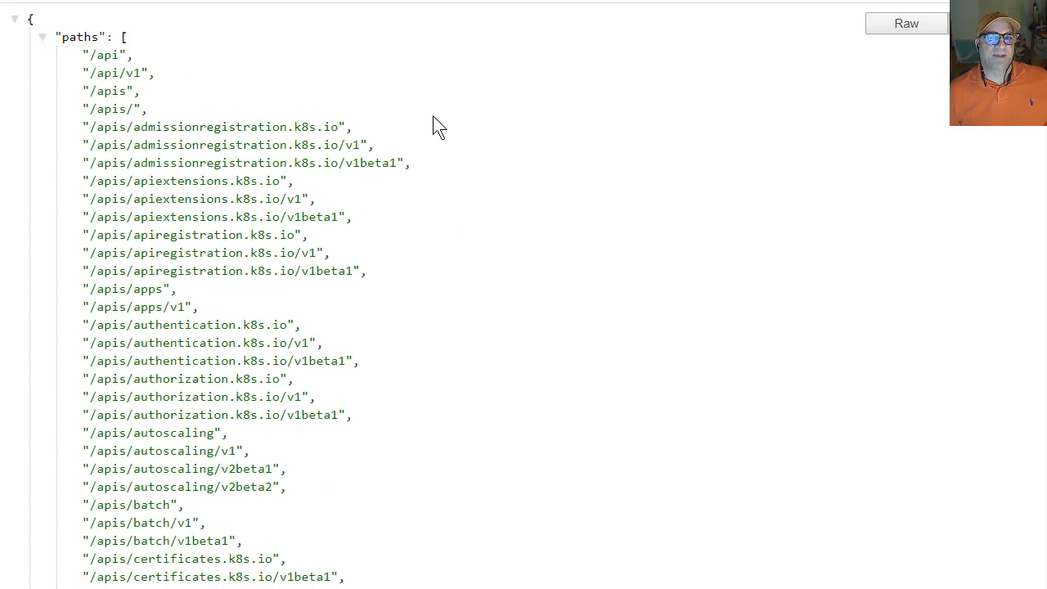
{"action": "mouse_move", "coordinate": [352, 569]}
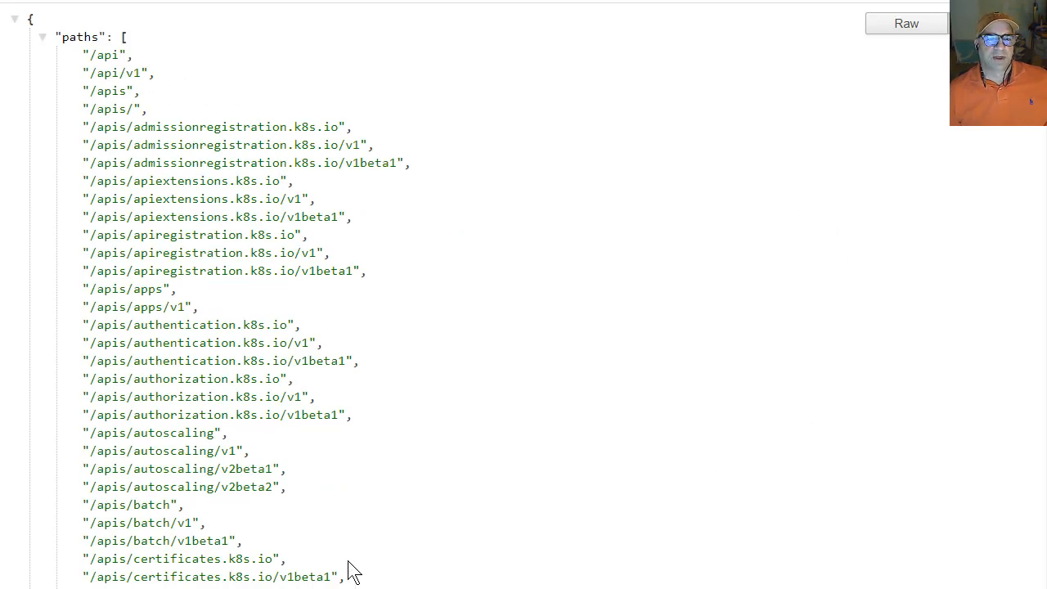
{"action": "mouse_move", "coordinate": [376, 491]}
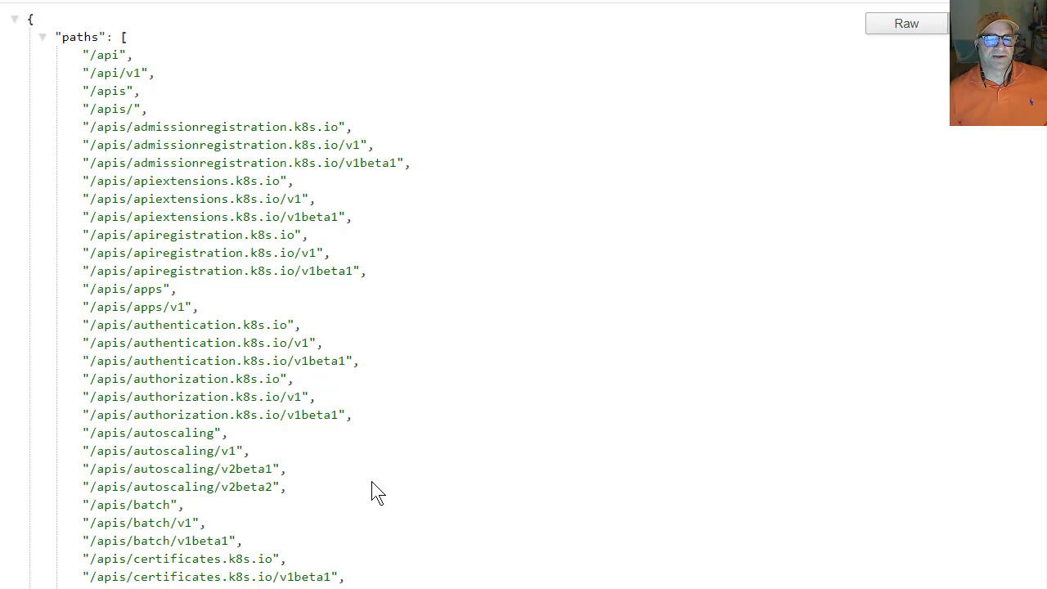
{"action": "scroll", "scroll_direction": "down", "scroll_amount": 3}
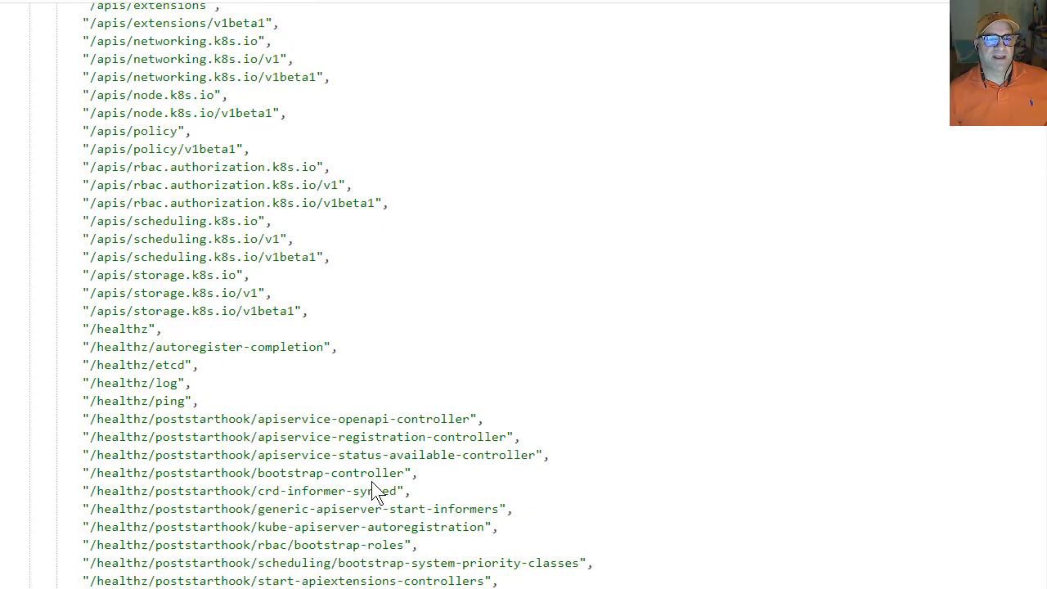
{"action": "scroll", "scroll_direction": "down", "scroll_amount": 3}
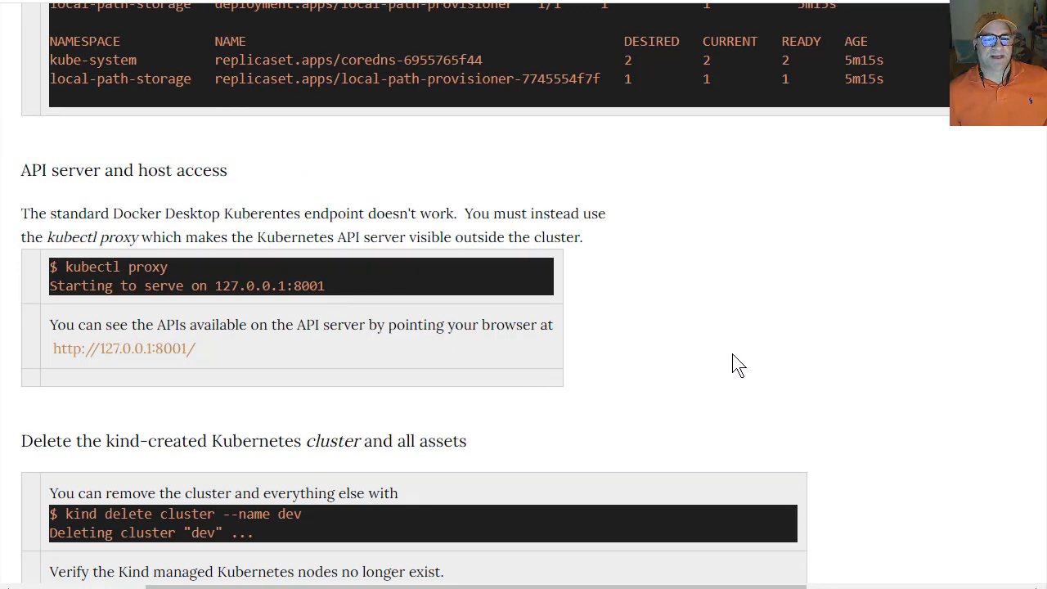
Scroll to the blog's kind delete cluster step, then return to the WSL2 terminal
{"action": "scroll", "scroll_direction": "down", "scroll_amount": 3}
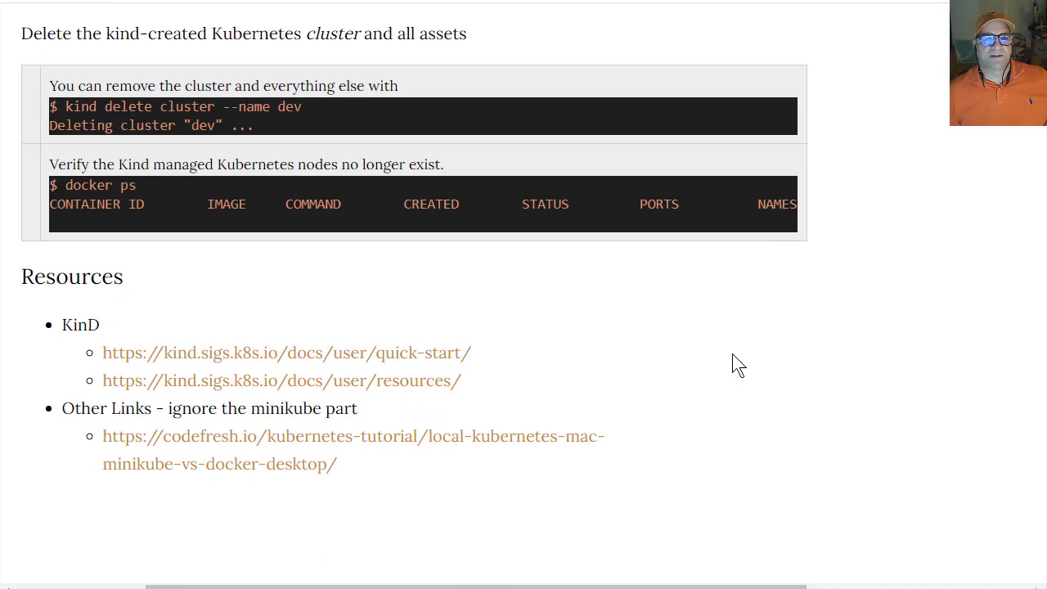
{"action": "mouse_move", "coordinate": [475, 270]}
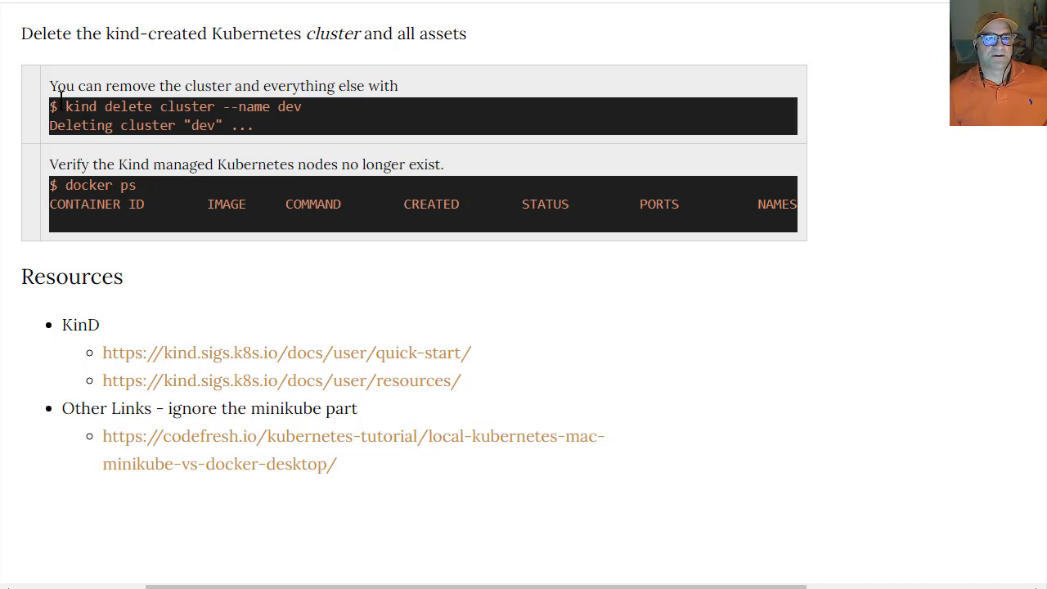
{"action": "left_click_drag", "start_coordinate": [64, 106], "coordinate": [245, 106]}
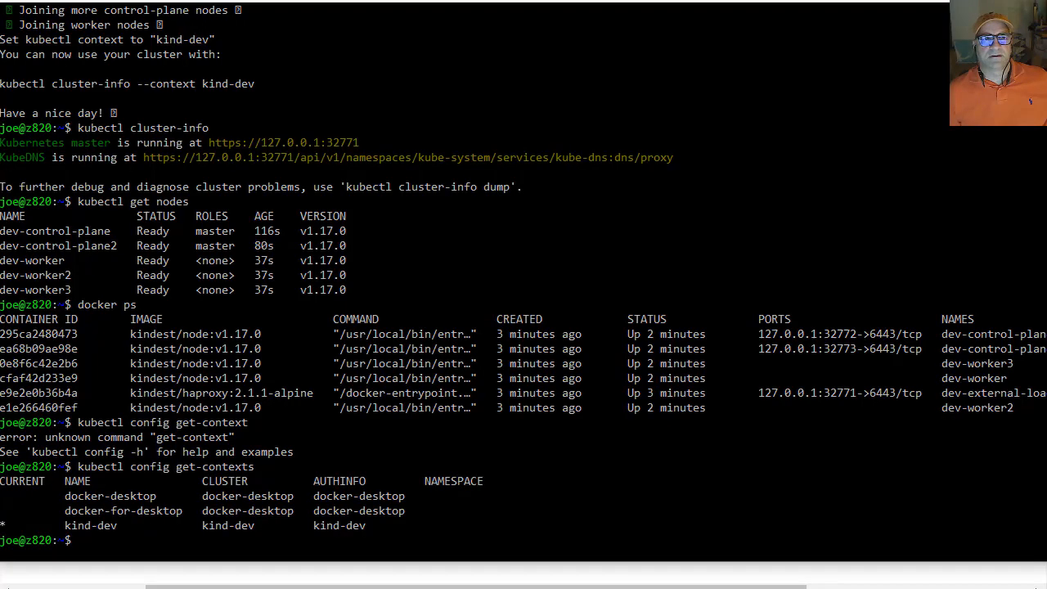
Run kind delete cluster --name dev to begin removing the dev cluster
{"action": "type", "text": "kind delete cluster --name dev"}
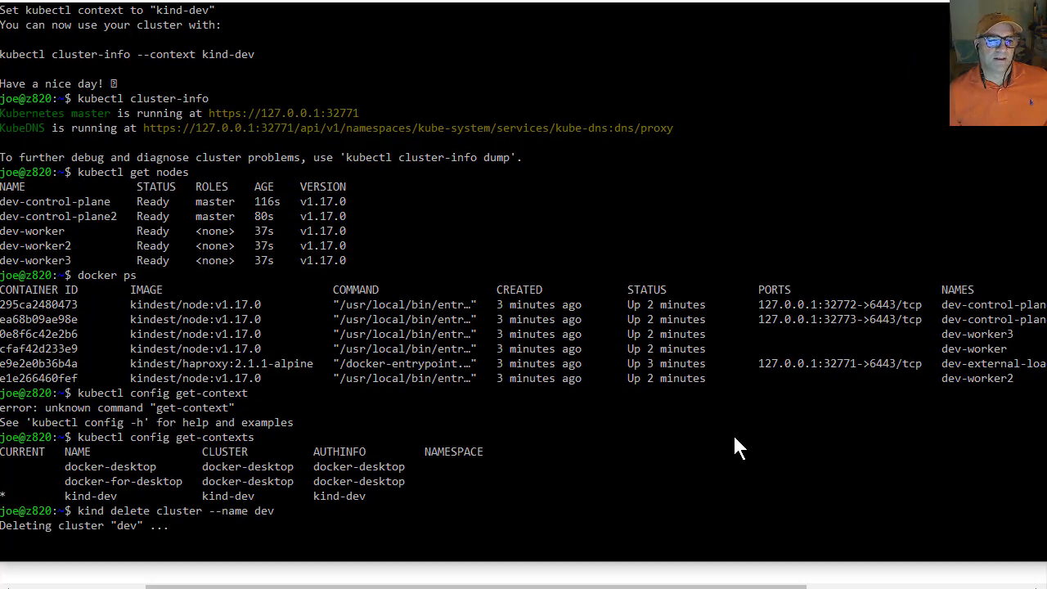
{"action": "mouse_move", "coordinate": [732, 446]}
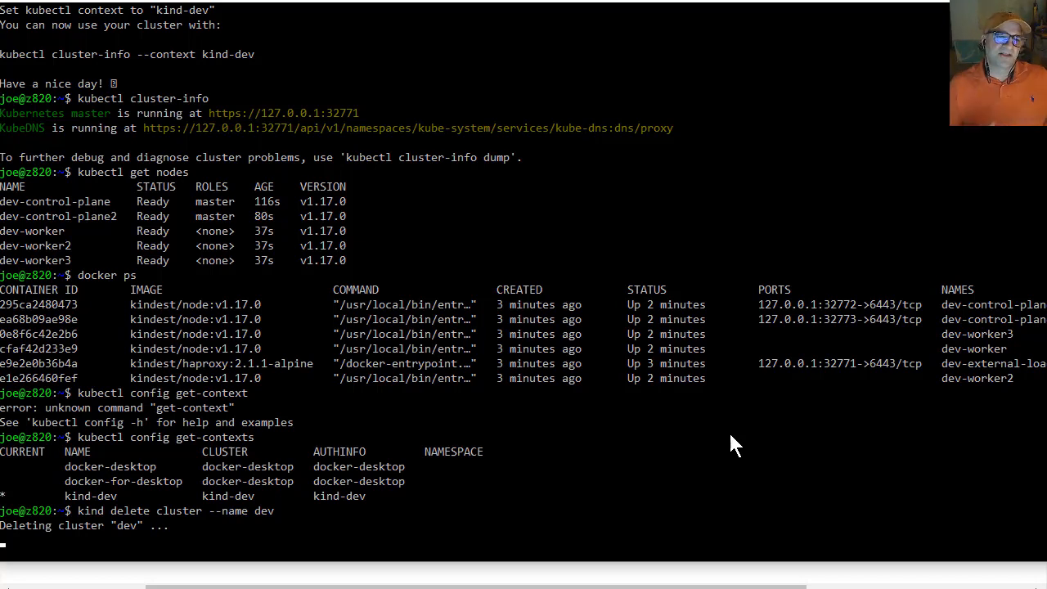
{"action": "mouse_move", "coordinate": [641, 469]}
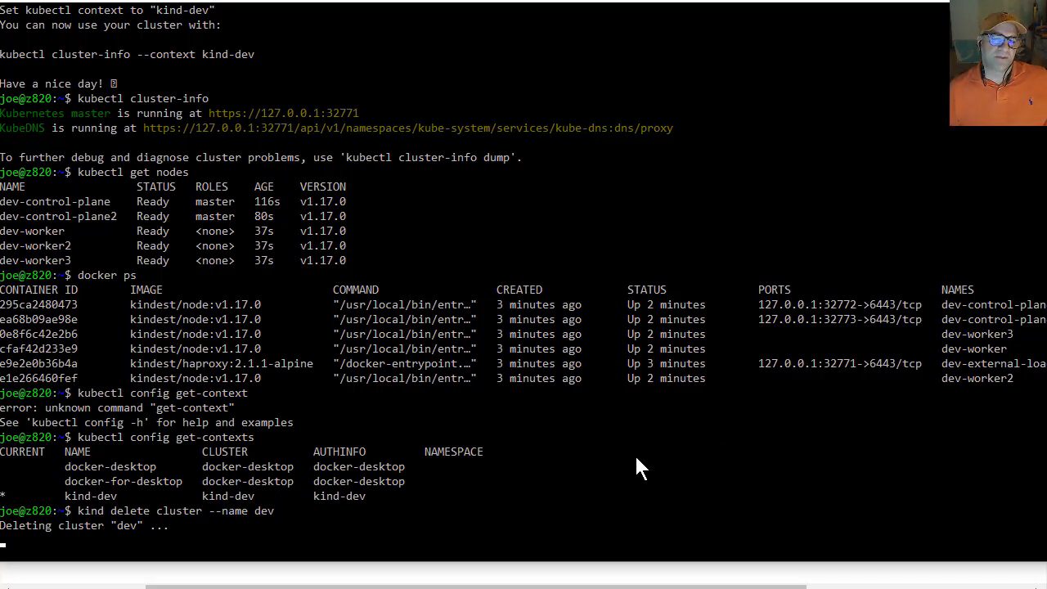